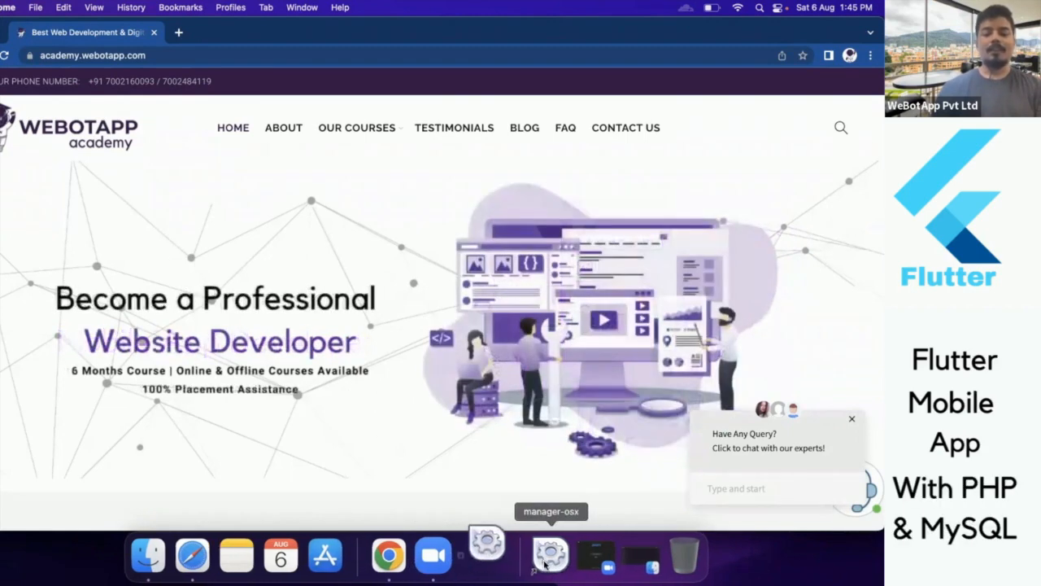
# - Launch the XAMPP manager and authorise it with the account password
pyautogui.click(550, 555)
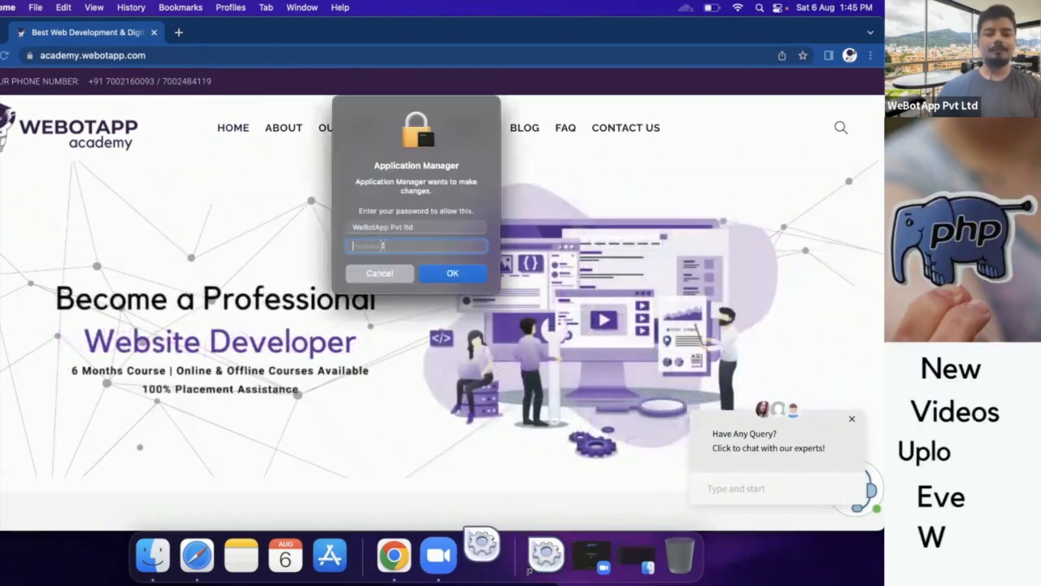
pyautogui.write('password')
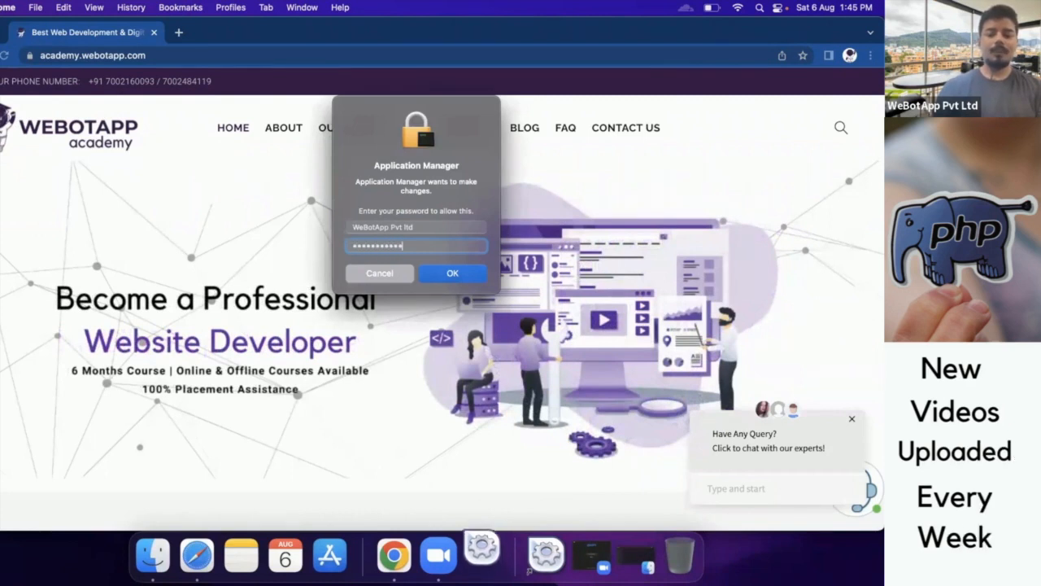
pyautogui.click(452, 272)
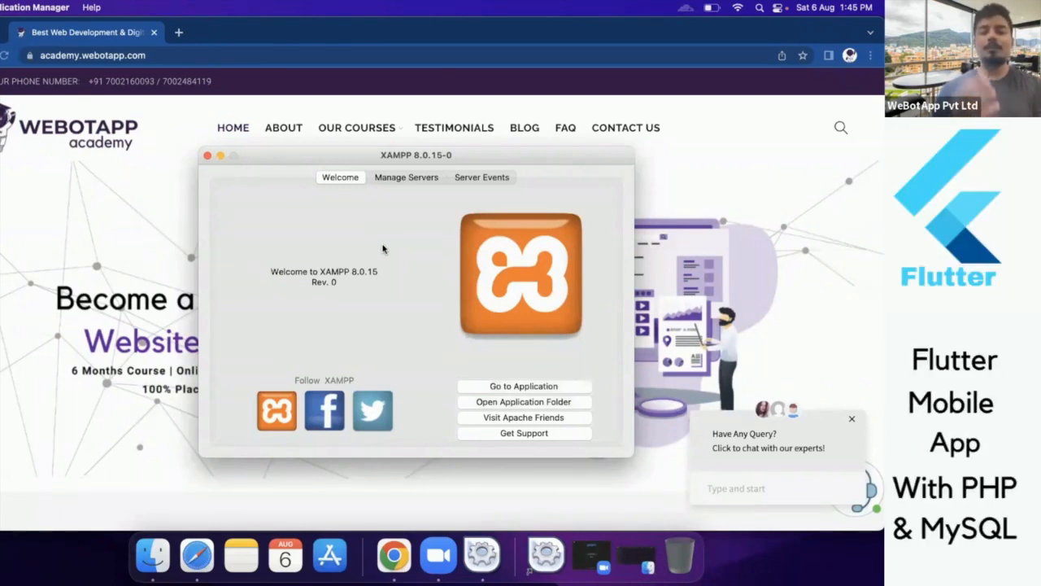
# - Search Google in a new tab and open the sublimetext.com website
pyautogui.click(334, 32)
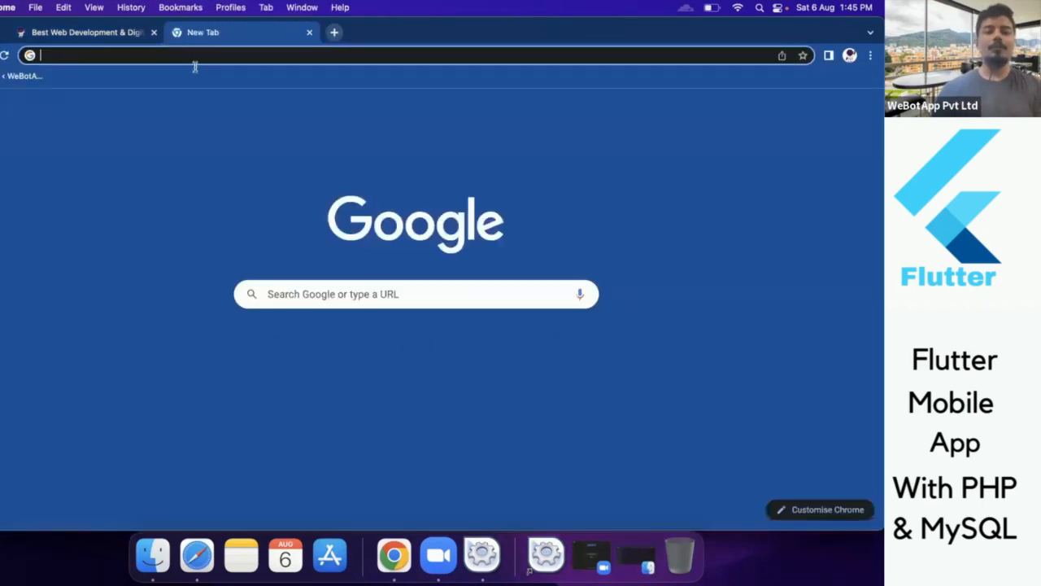
pyautogui.write('xampp')
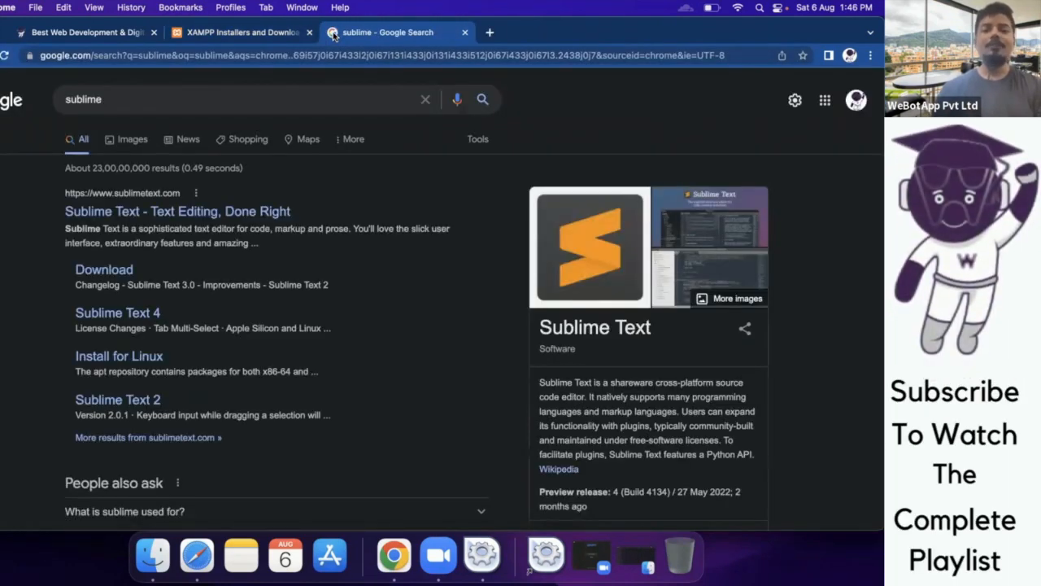
pyautogui.click(176, 211)
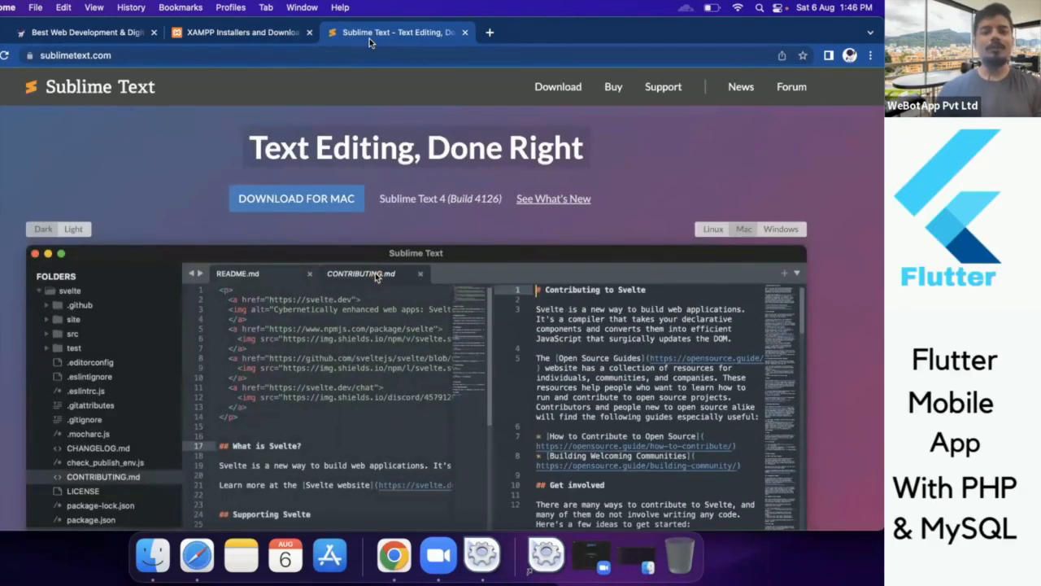
pyautogui.click(237, 273)
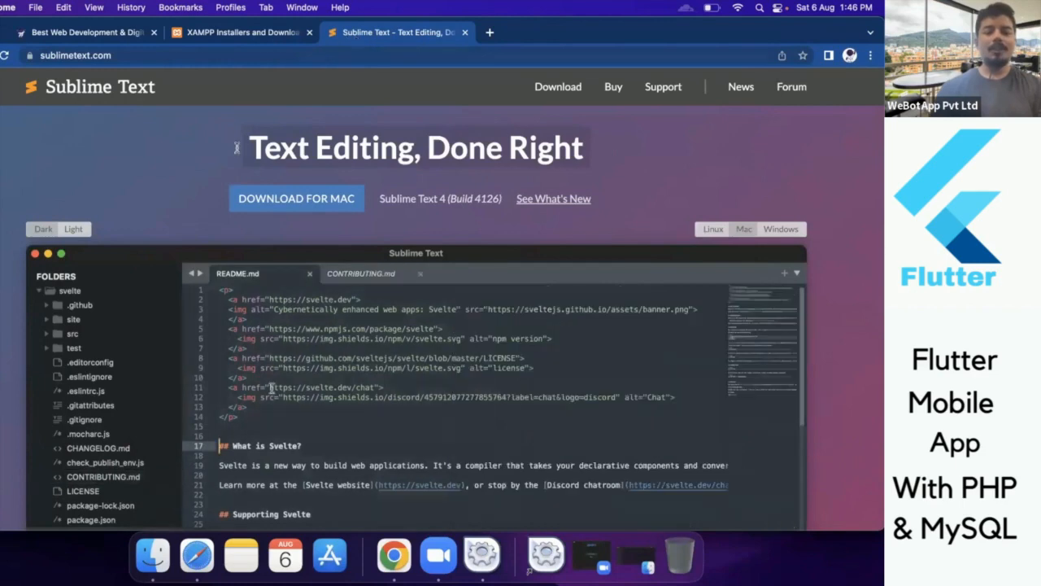
pyautogui.click(360, 273)
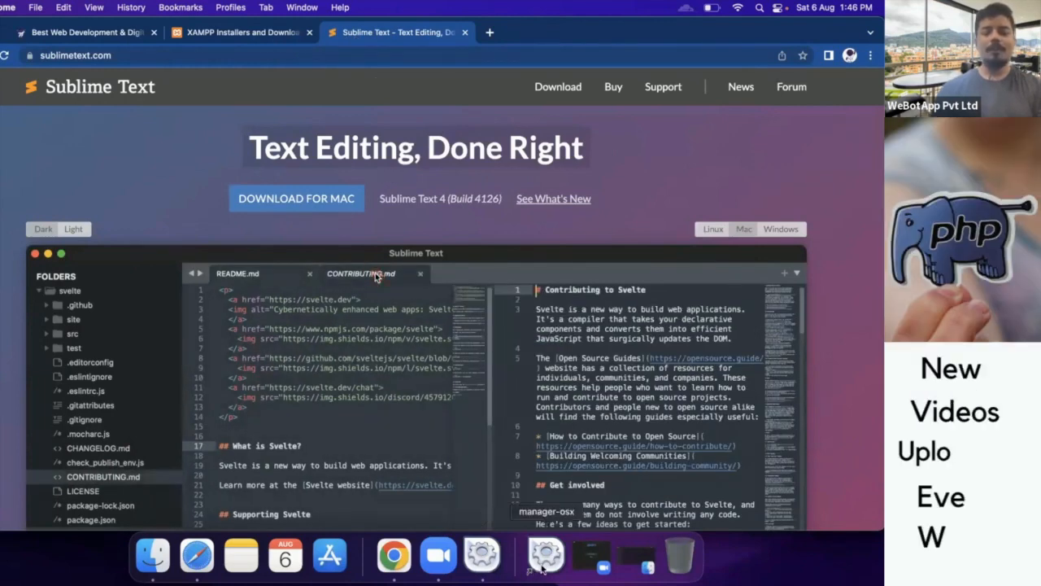
# - Start all XAMPP servers from Manage Servers, then open the xamppfiles application folder
pyautogui.click(546, 556)
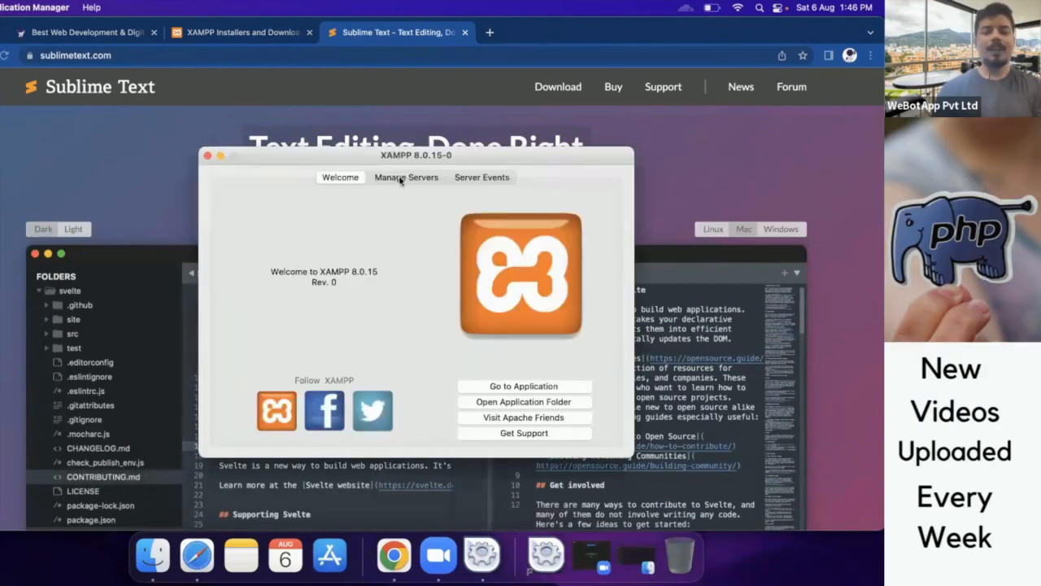
pyautogui.click(406, 177)
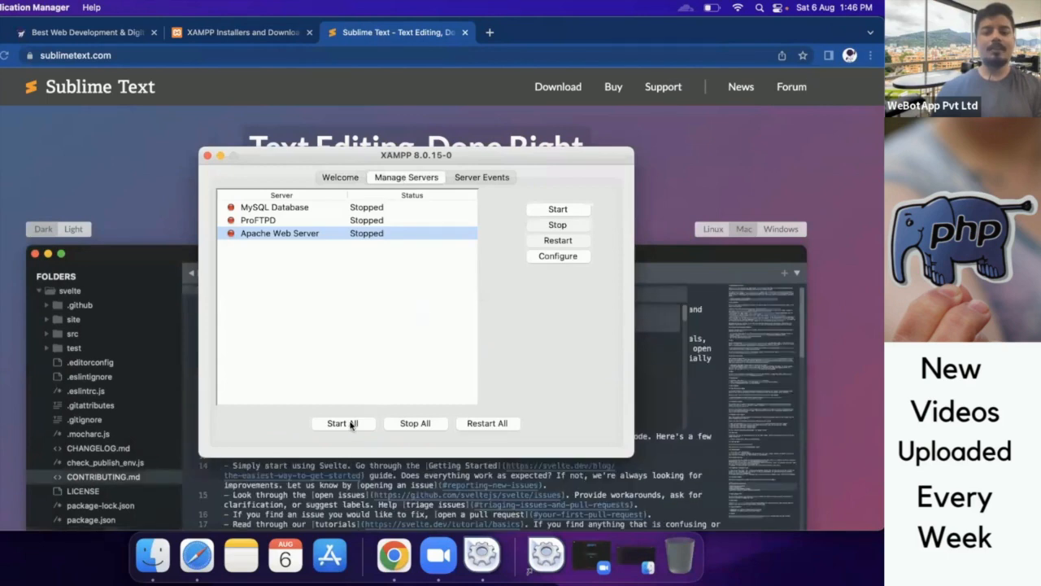
pyautogui.click(342, 422)
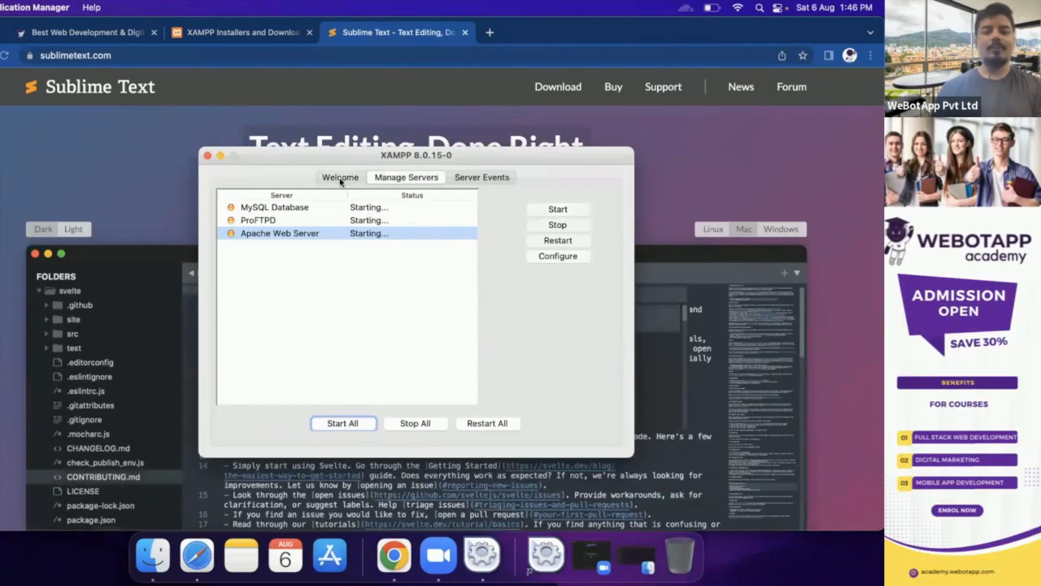
pyautogui.click(340, 177)
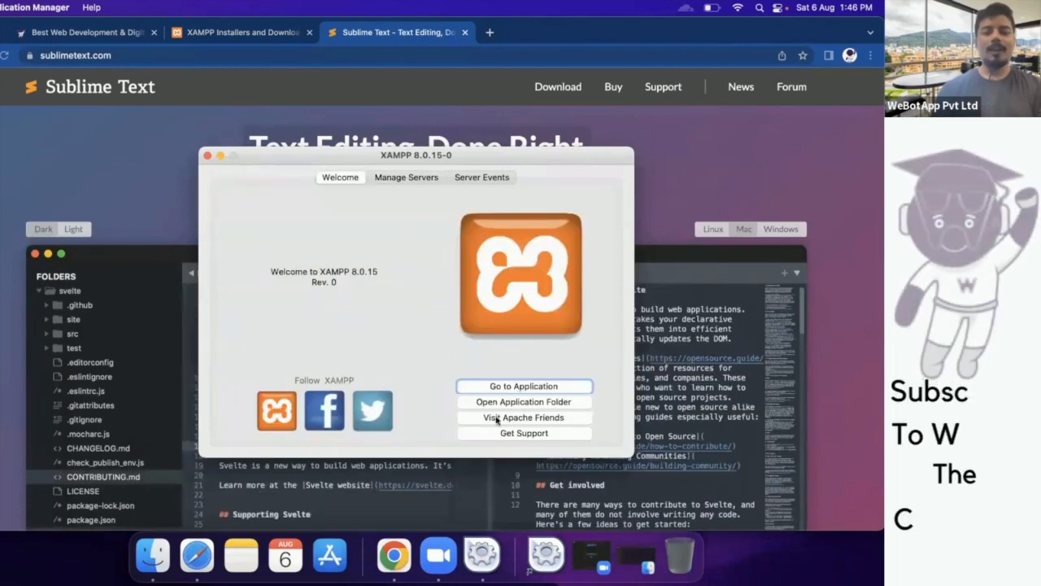
pyautogui.click(523, 401)
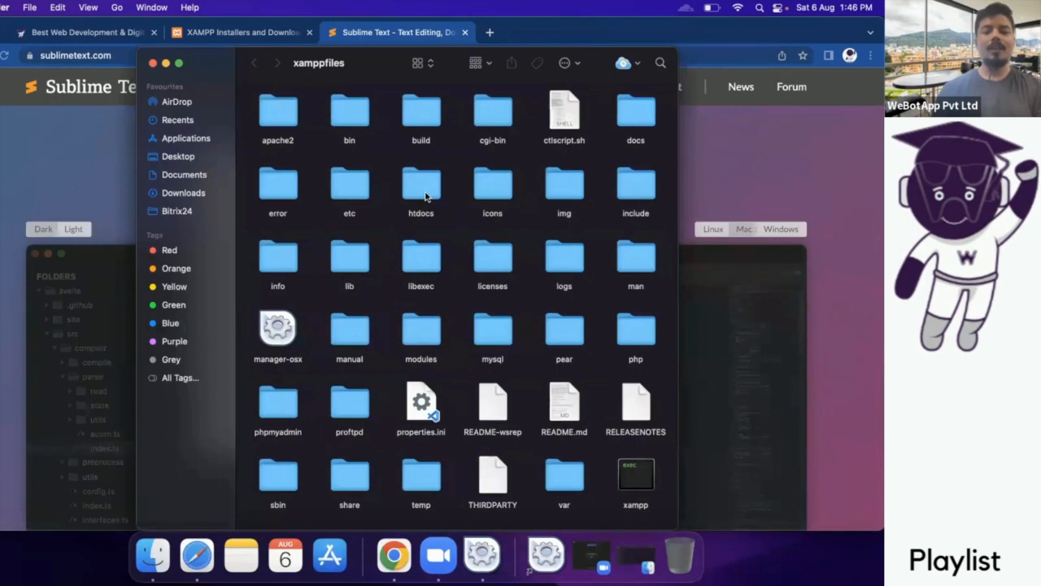
# - Inside htdocs, create a new folder and rename it flutter-php
pyautogui.doubleClick(421, 183)
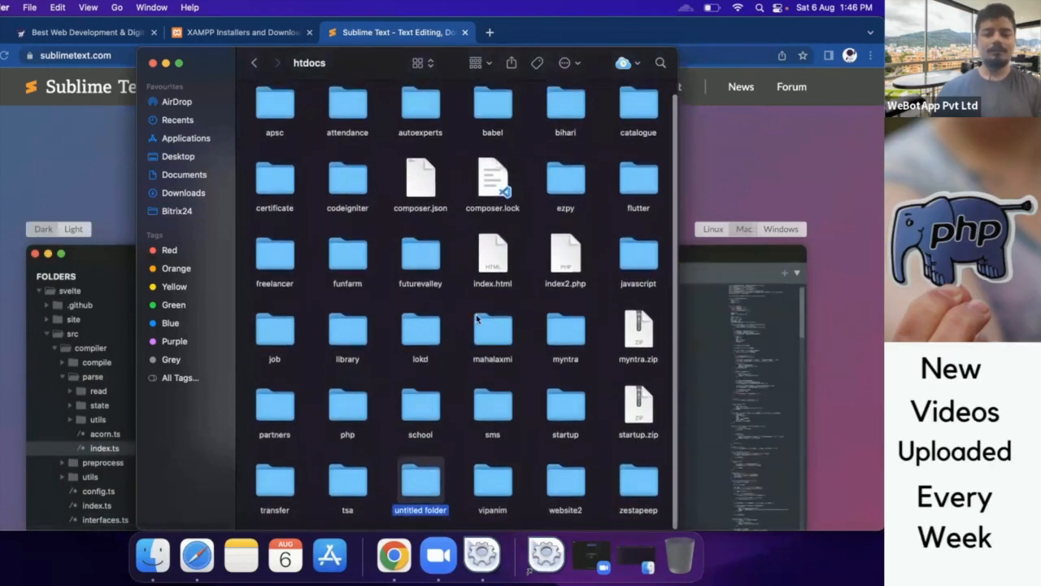
pyautogui.moveTo(465, 380)
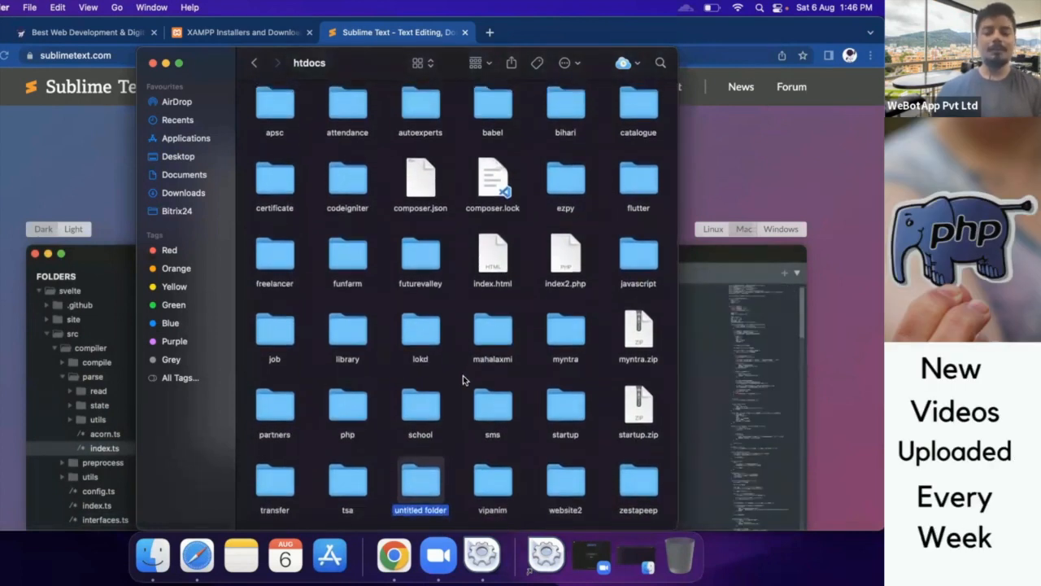
pyautogui.click(638, 179)
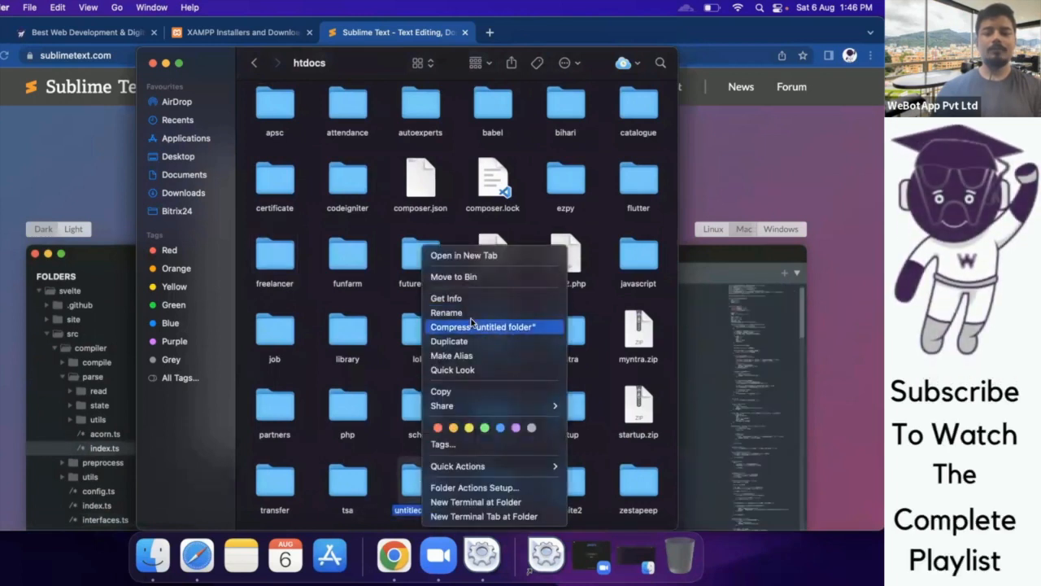
pyautogui.click(483, 327)
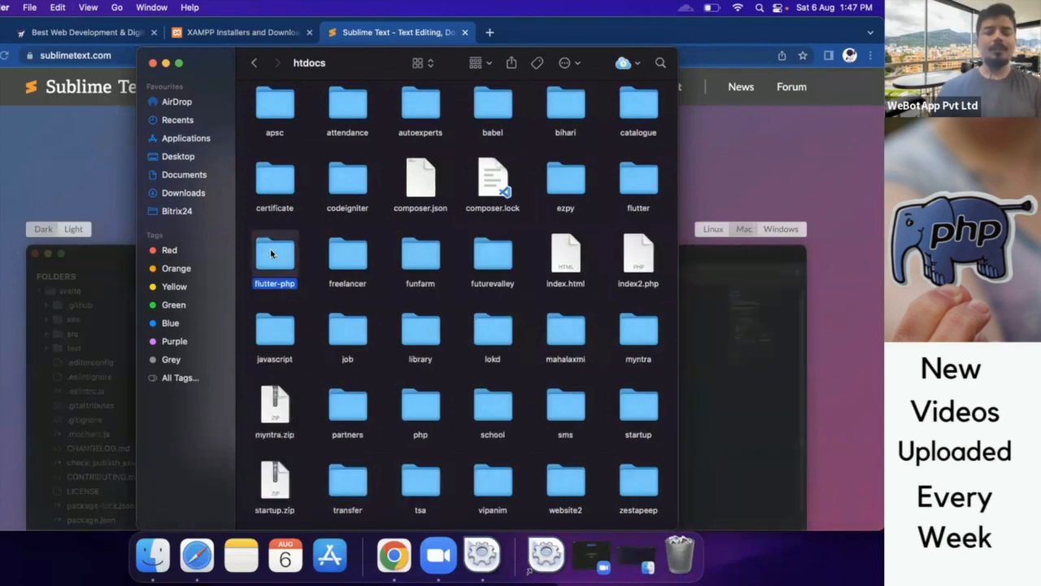
# - Unlock flutter-php's Get Info with the password and apply read-write permissions to enclosed items
pyautogui.rightClick(275, 254)
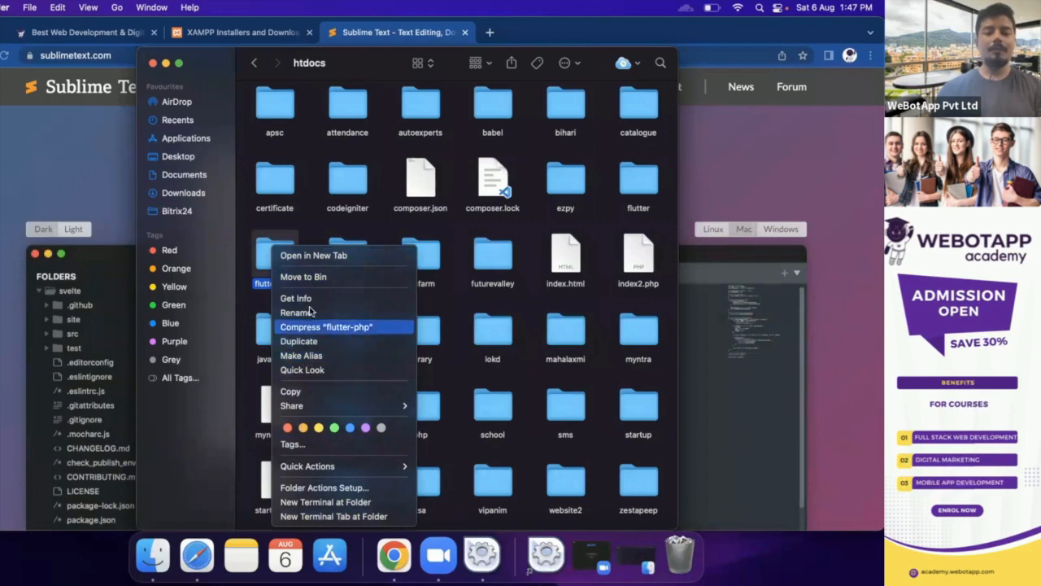
pyautogui.click(297, 298)
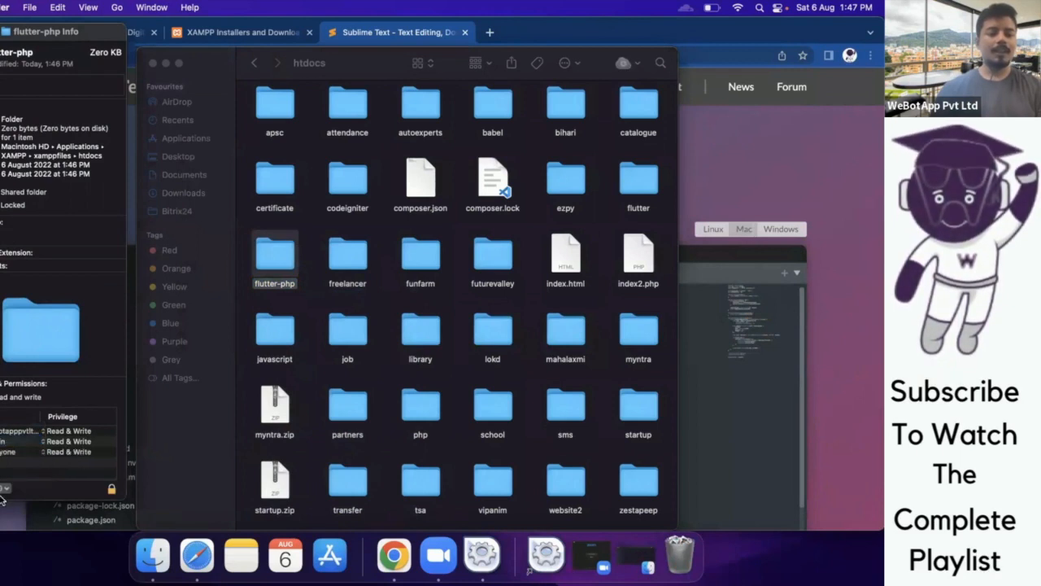
pyautogui.click(6, 488)
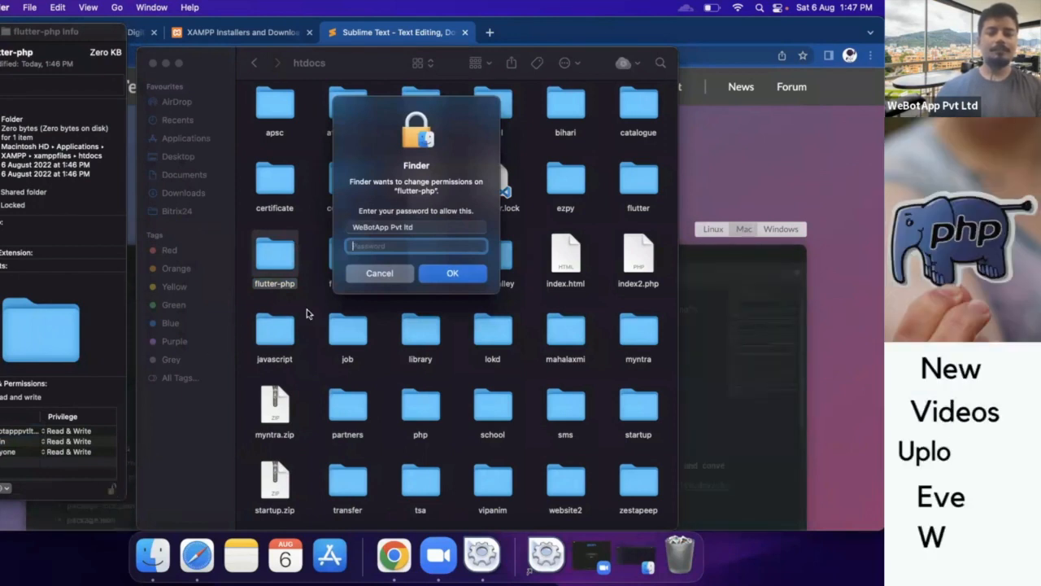
pyautogui.write('••••••')
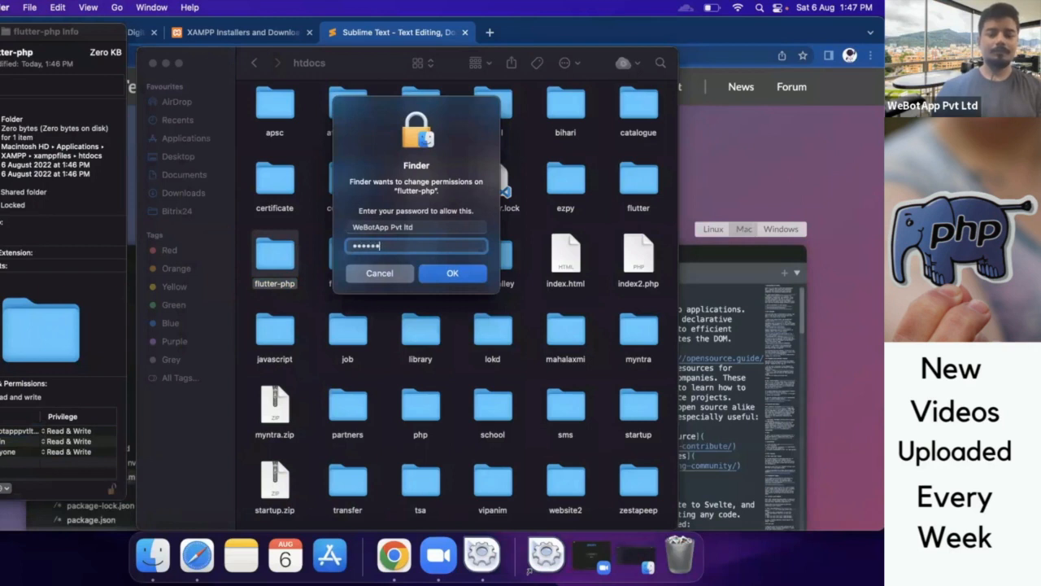
pyautogui.write('••••••••')
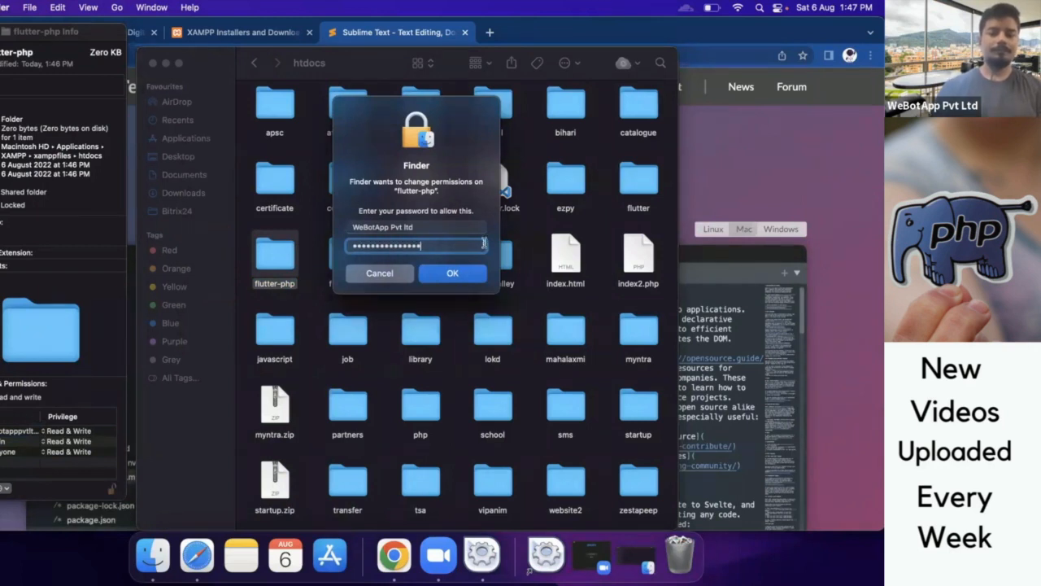
pyautogui.click(452, 273)
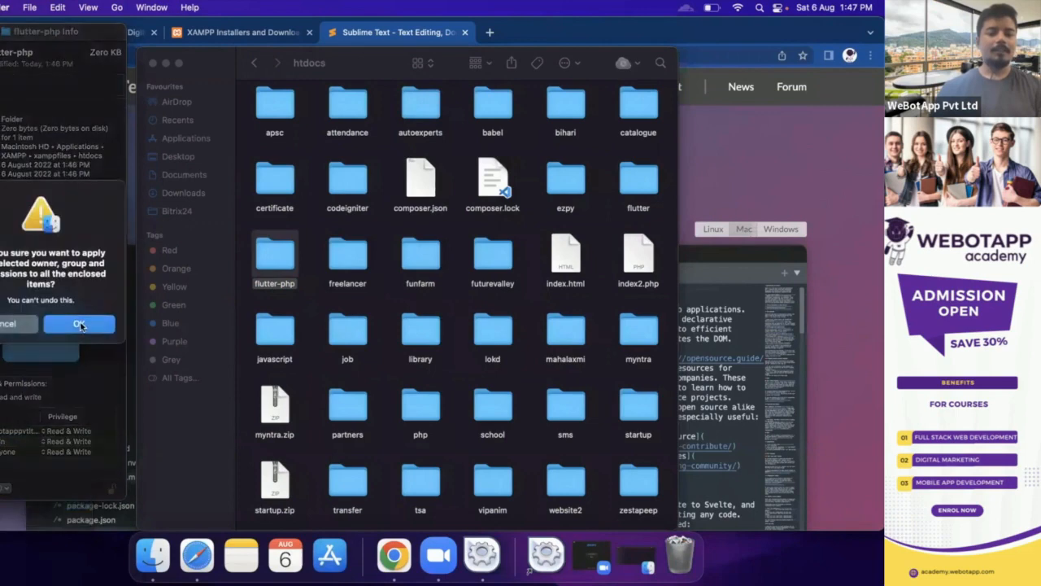
pyautogui.click(79, 324)
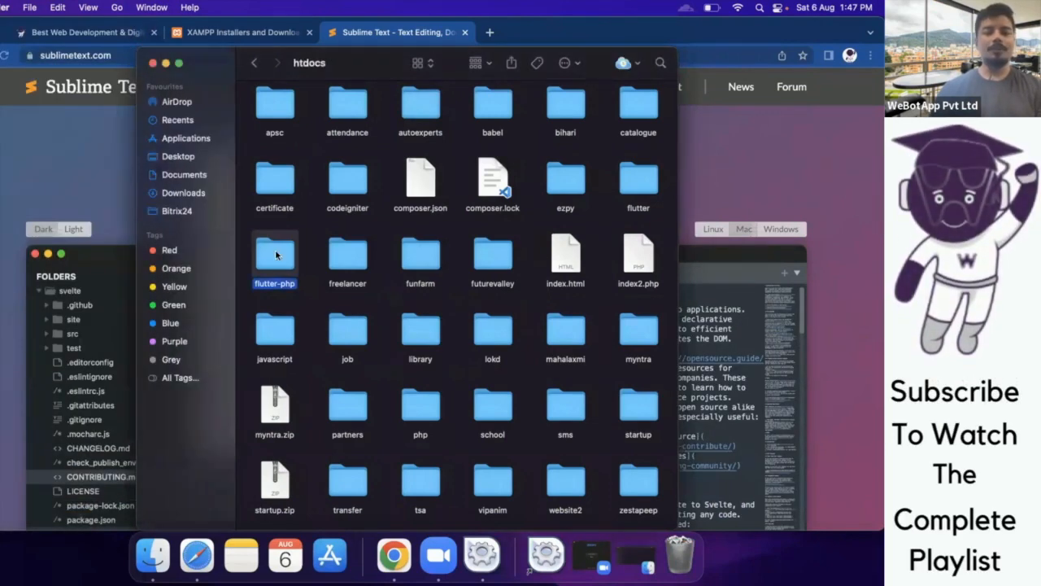
# - Drag flutter-php into the Sublime Text sidebar and close the Finder window
pyautogui.doubleClick(274, 256)
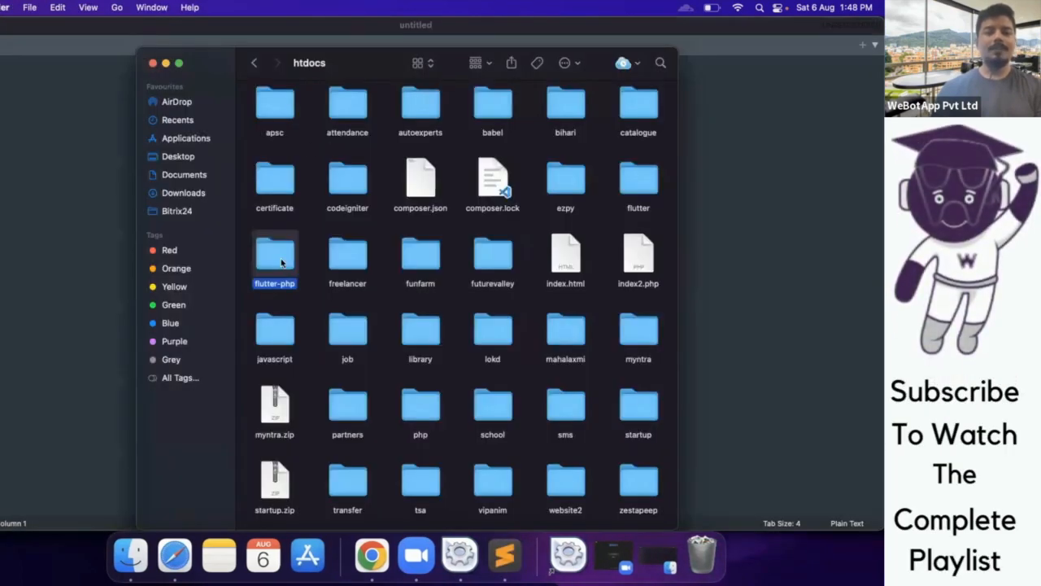
pyautogui.moveTo(275, 254); pyautogui.dragTo(49, 224)
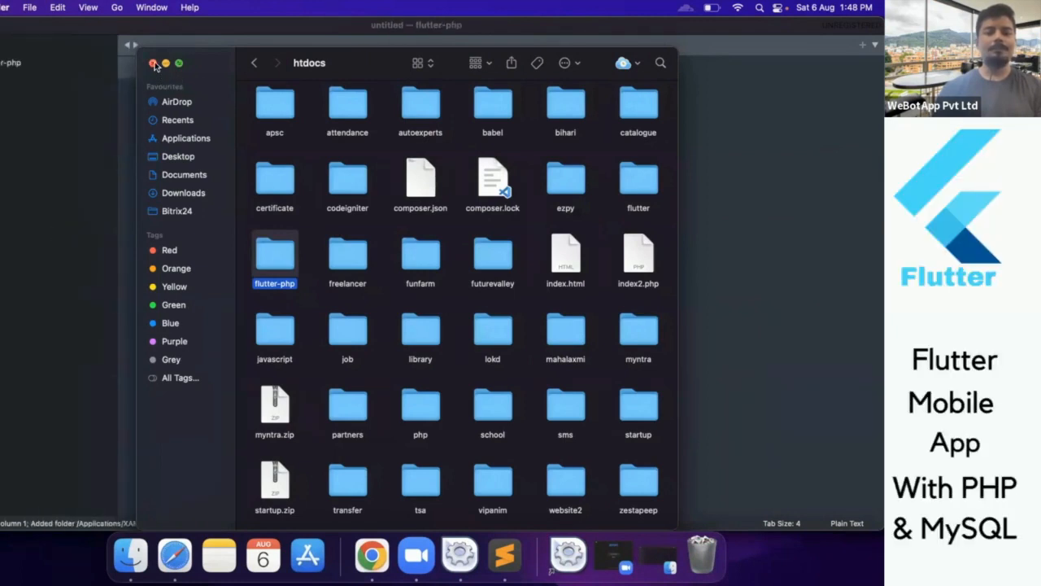
pyautogui.click(155, 63)
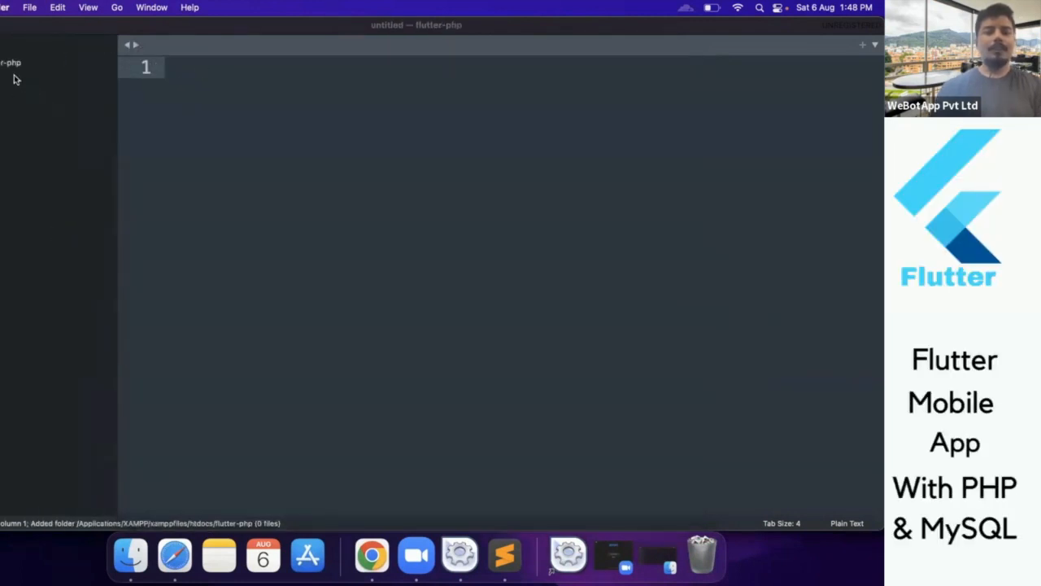
# - Create a new file in the flutter-php project and save it as index.html
pyautogui.rightClick(11, 63)
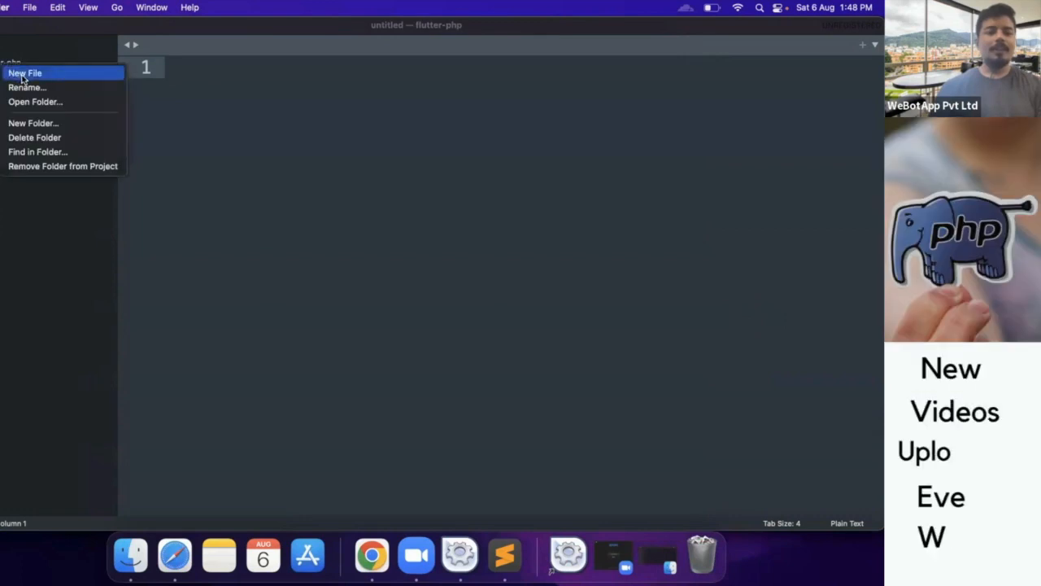
pyautogui.click(24, 73)
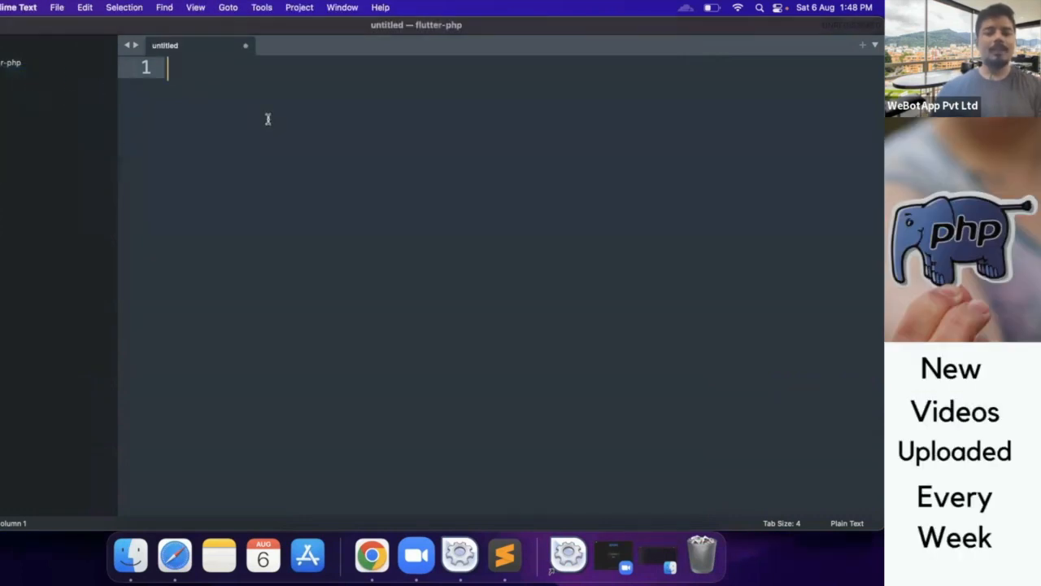
pyautogui.press('cmd+s')
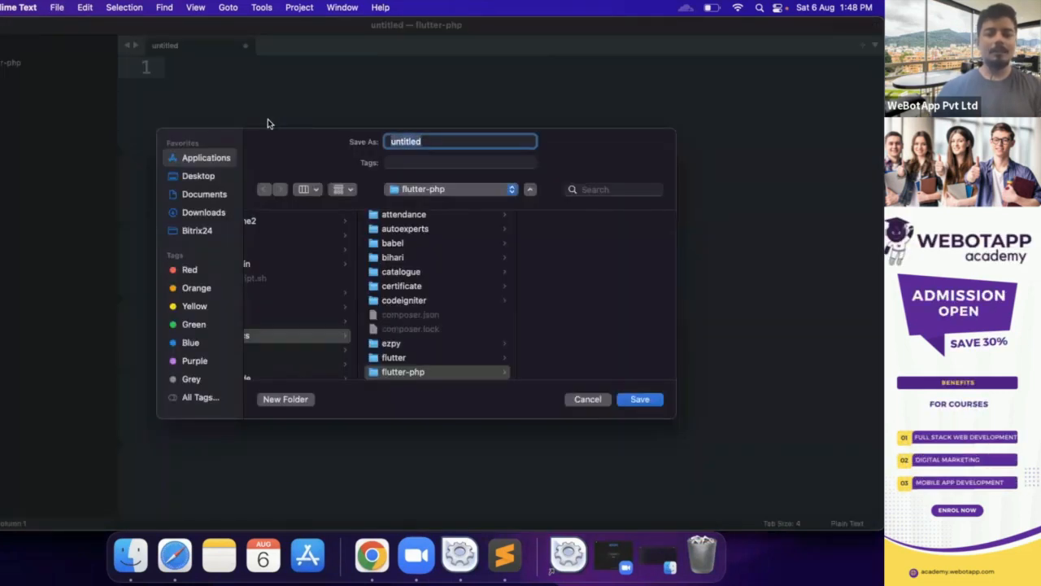
pyautogui.write('index.php')
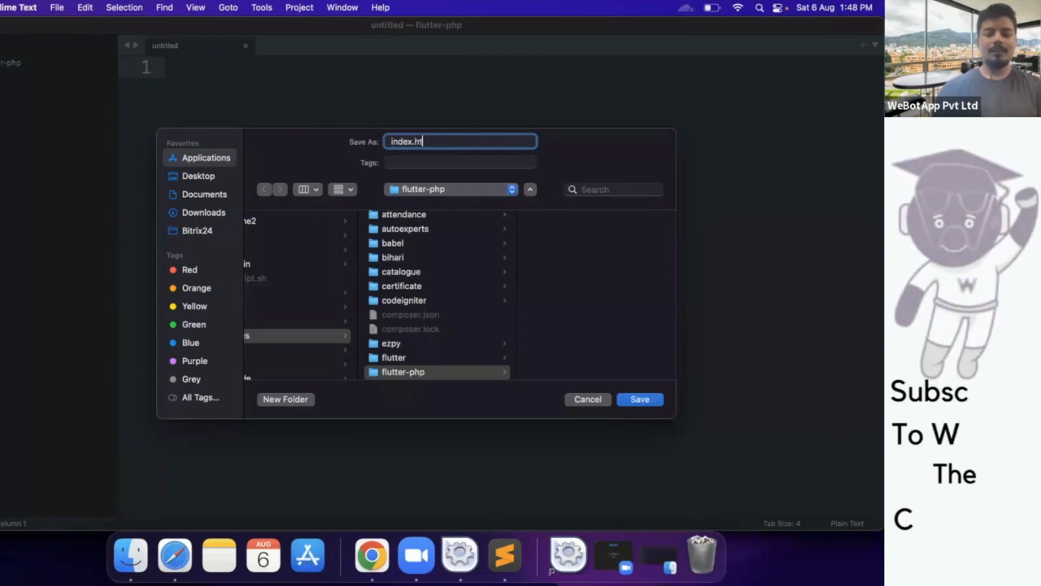
pyautogui.click(640, 398)
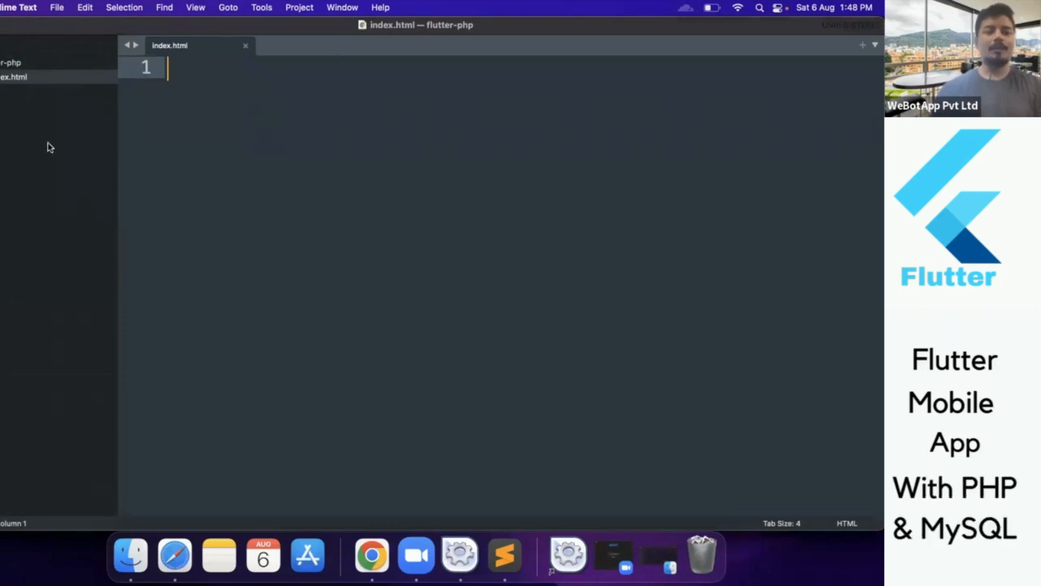
pyautogui.moveTo(56, 93)
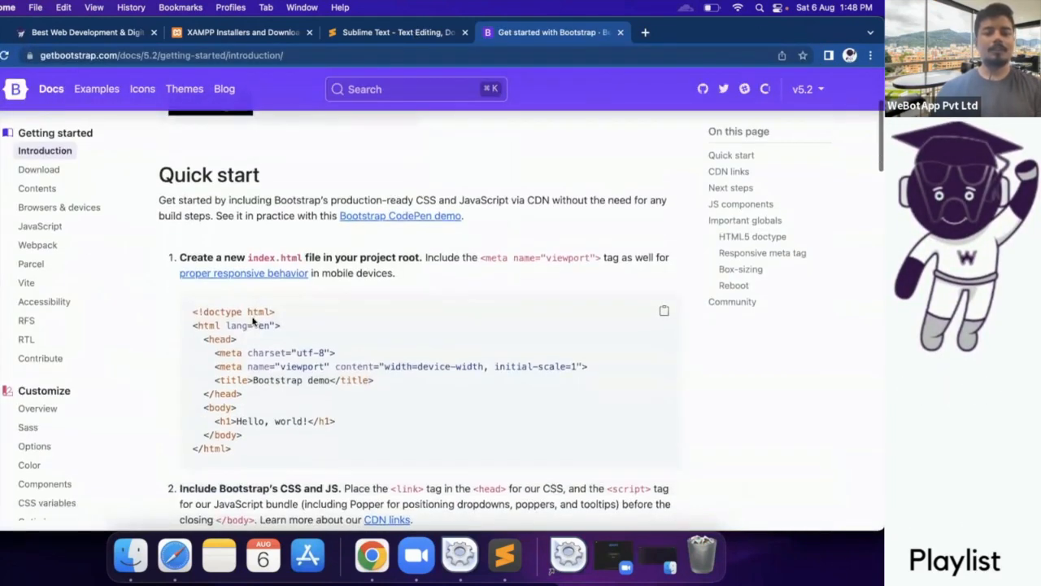
# - Scroll the Bootstrap Introduction page and copy the starter template with CSS and JS
pyautogui.moveTo(179, 257); pyautogui.dragTo(398, 272)
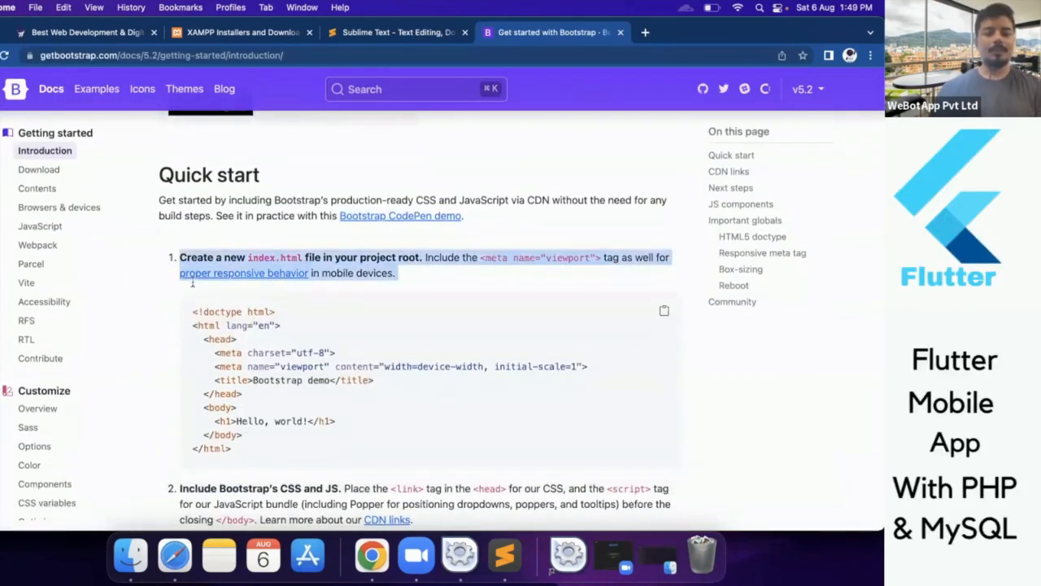
pyautogui.scroll(-3)
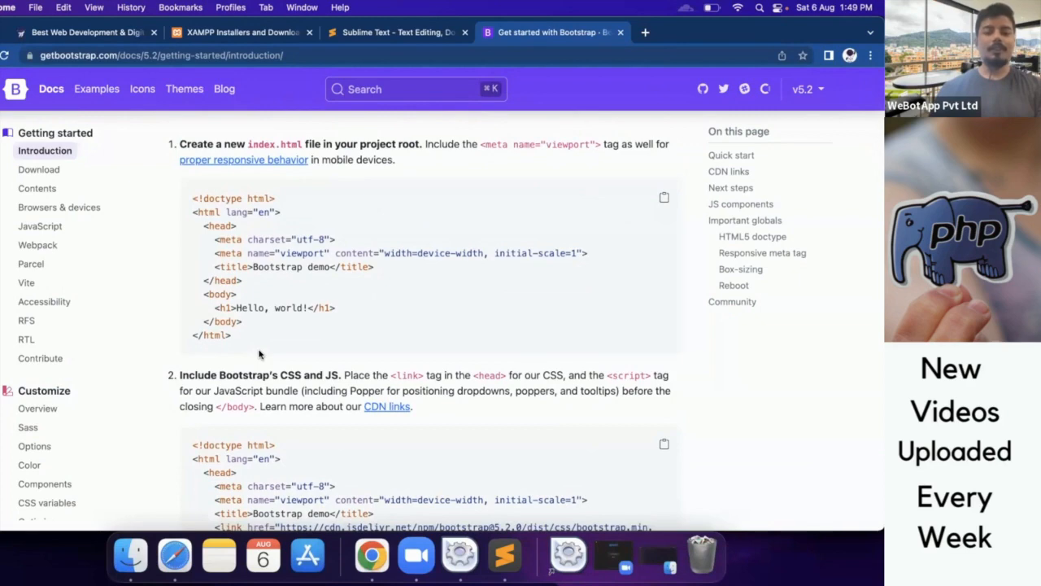
pyautogui.scroll(-3)
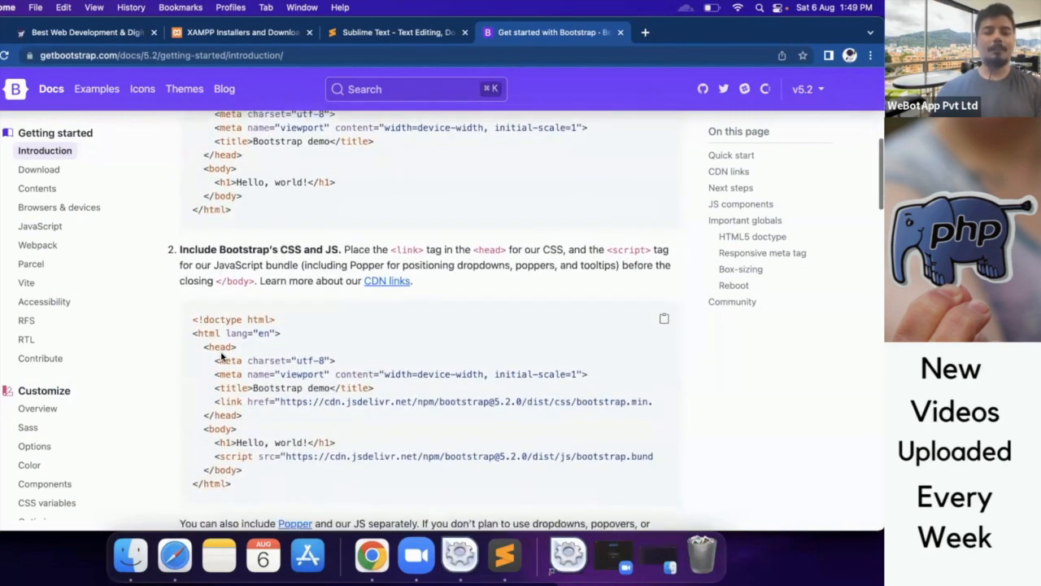
pyautogui.scroll(-3)
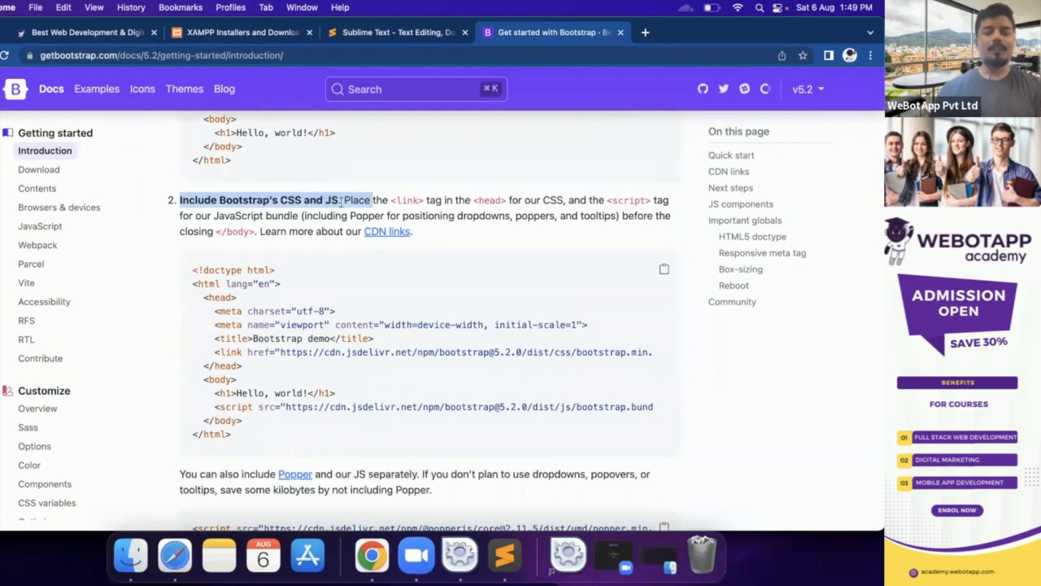
pyautogui.scroll(-3)
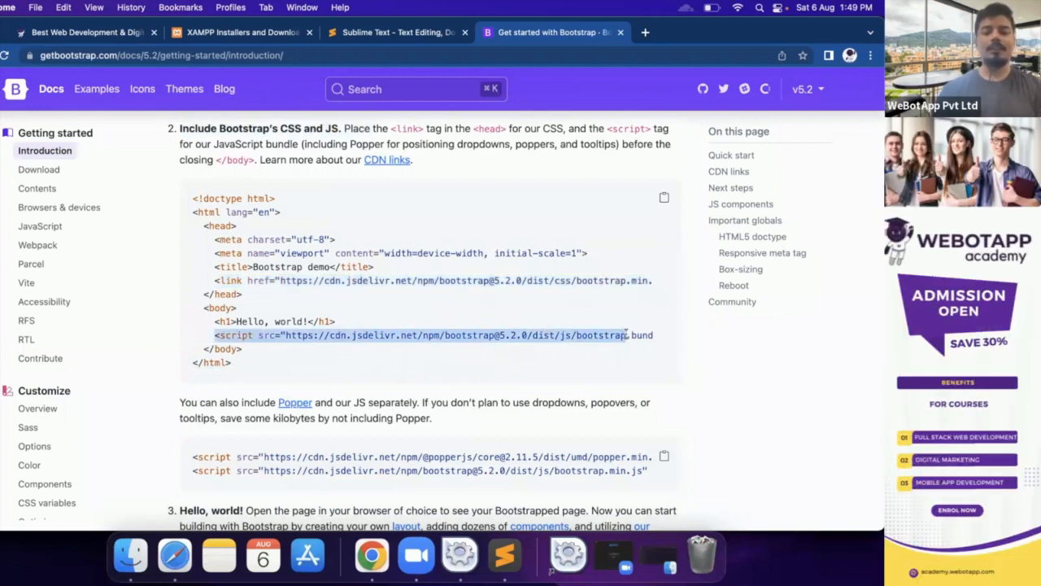
pyautogui.click(664, 197)
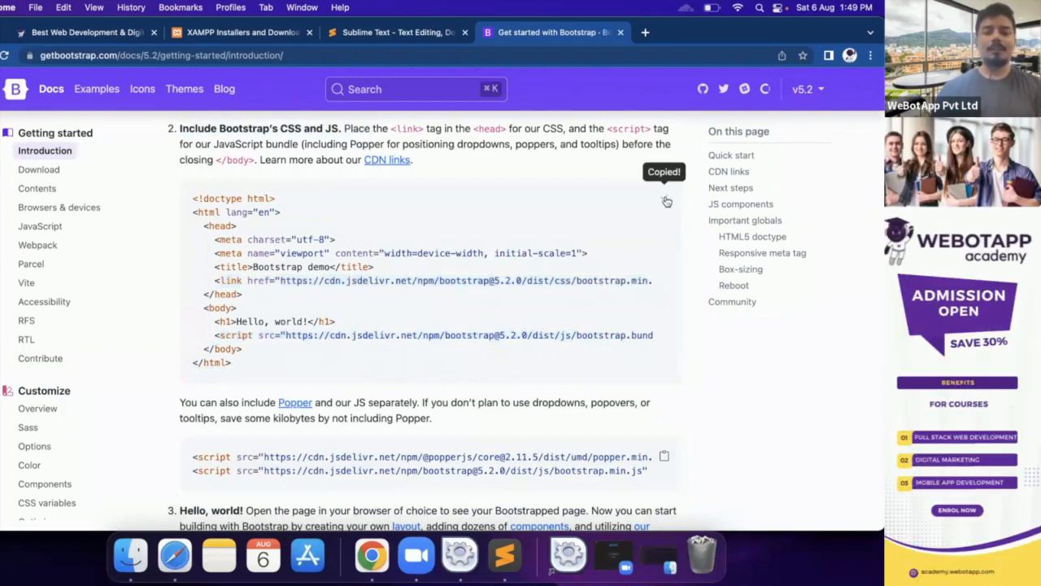
pyautogui.moveTo(484, 306)
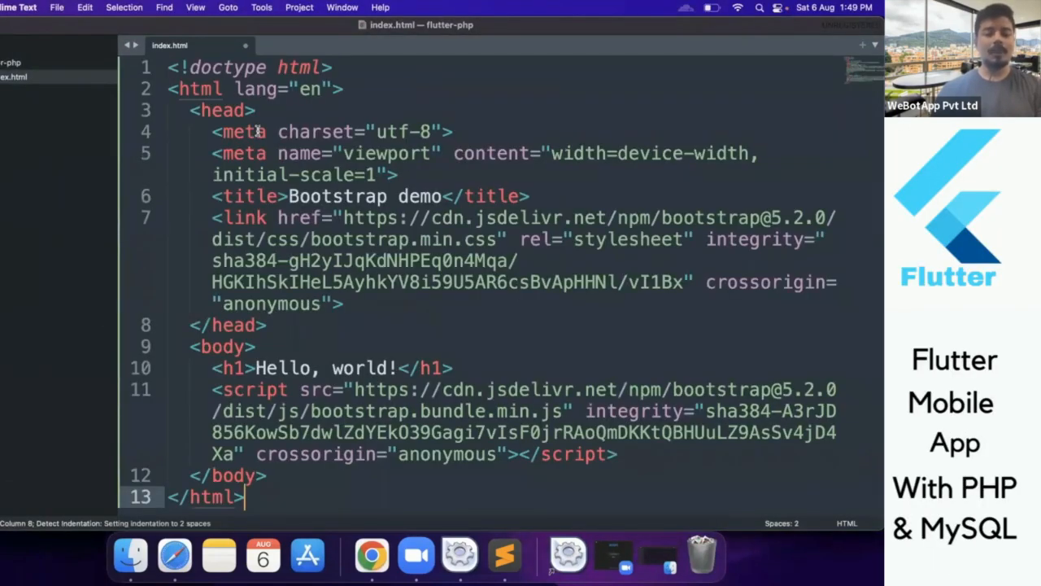
# - Save index.html with the pasted Bootstrap template using Cmd+S
pyautogui.press('cmd+s')
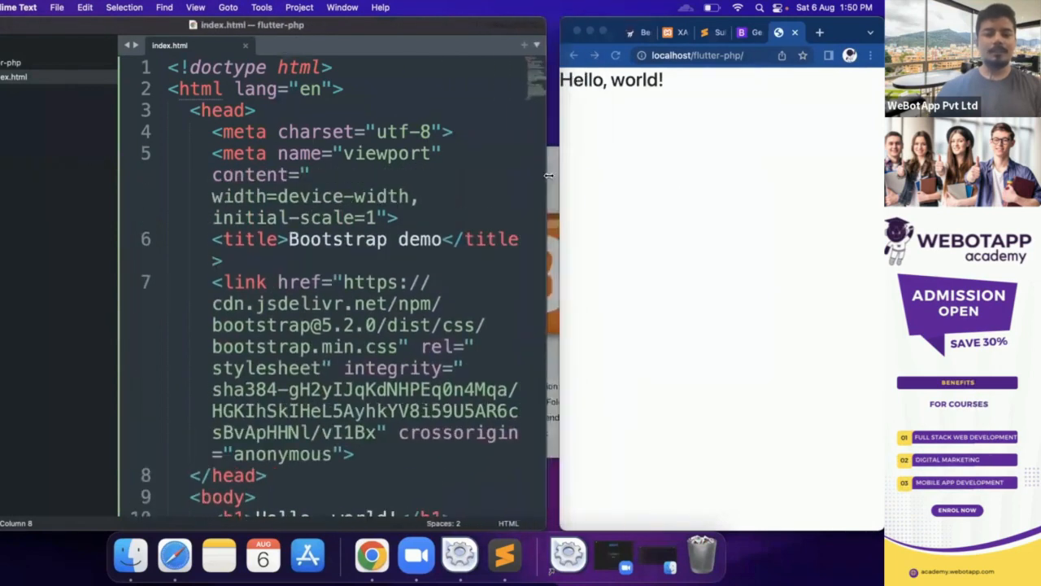
# - Scroll the localhost/flutter-php page to check the rendered Hello, world! output
pyautogui.scroll(-3)
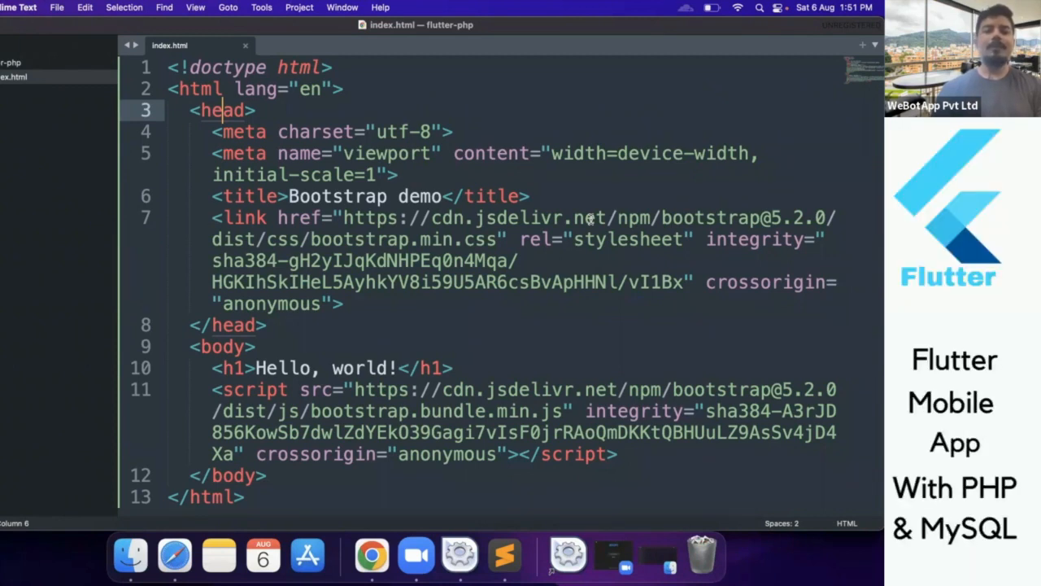
pyautogui.moveTo(400, 330)
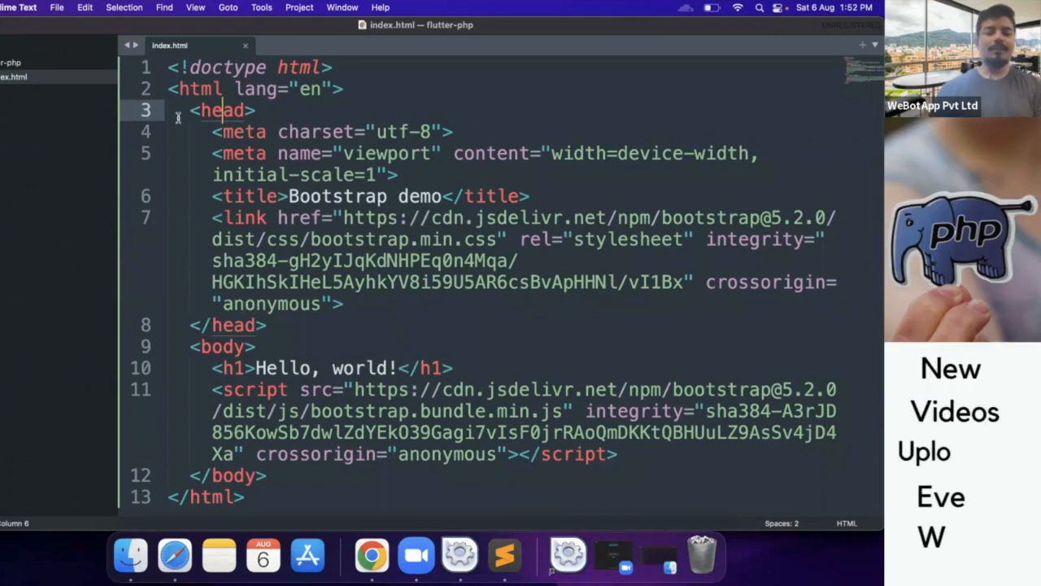
# - Fold the head section and place the cursor before the script tag to add blank lines
pyautogui.click(159, 110)
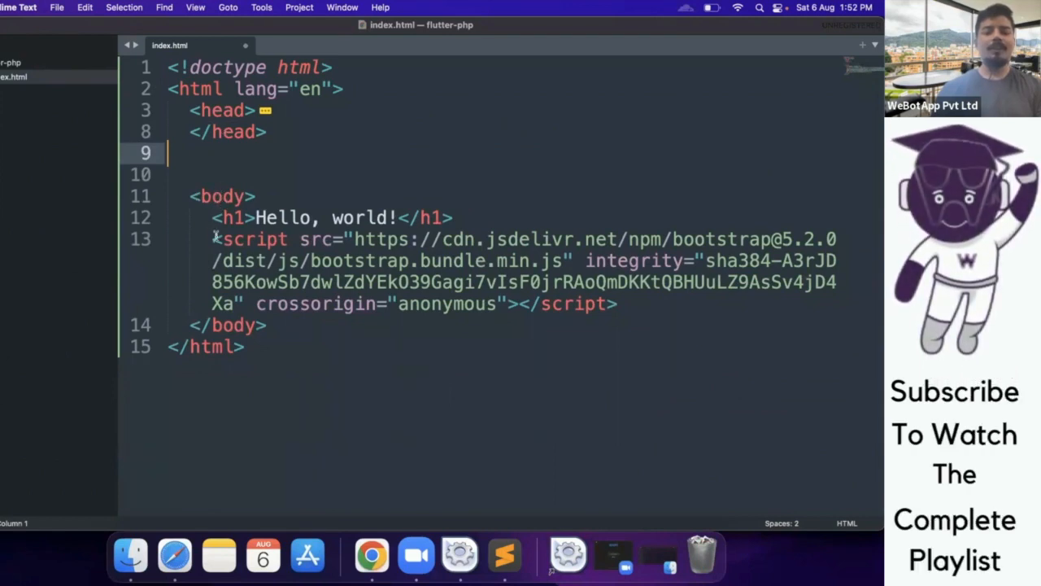
pyautogui.click(213, 238)
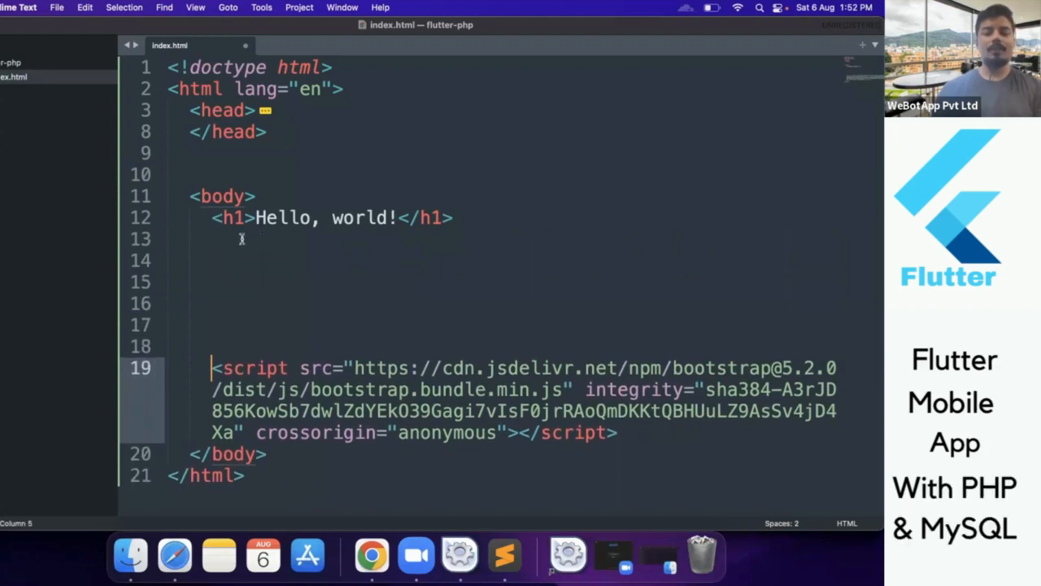
pyautogui.moveTo(610, 435)
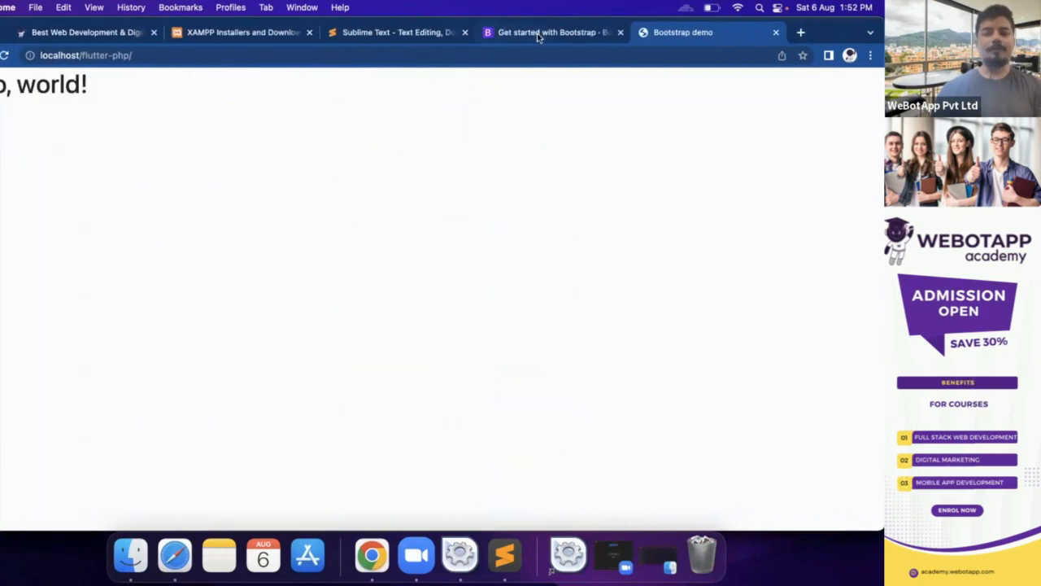
# - Return to the Bootstrap docs and open Layout > Containers
pyautogui.click(549, 32)
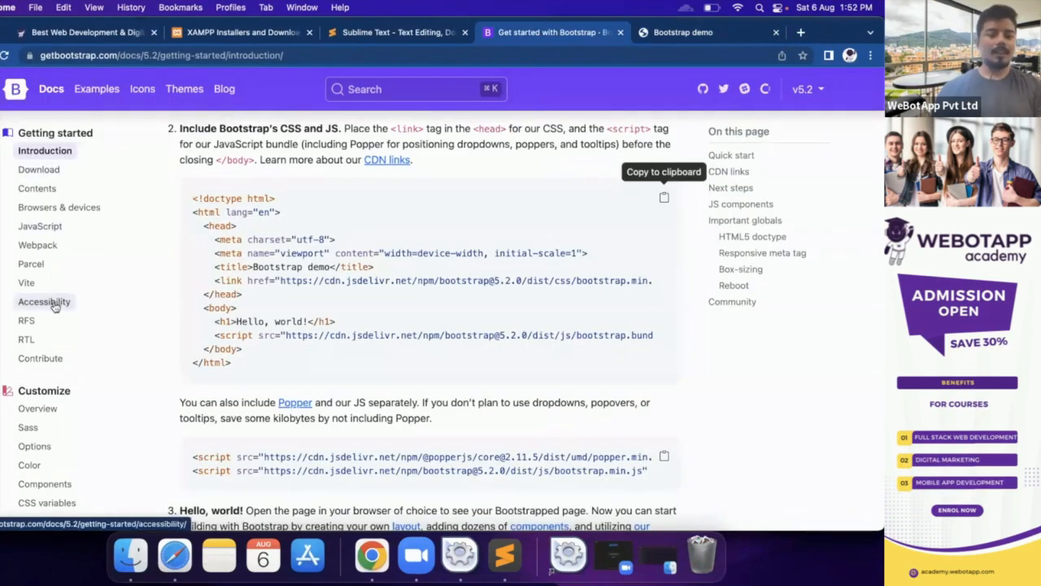
pyautogui.scroll(-3)
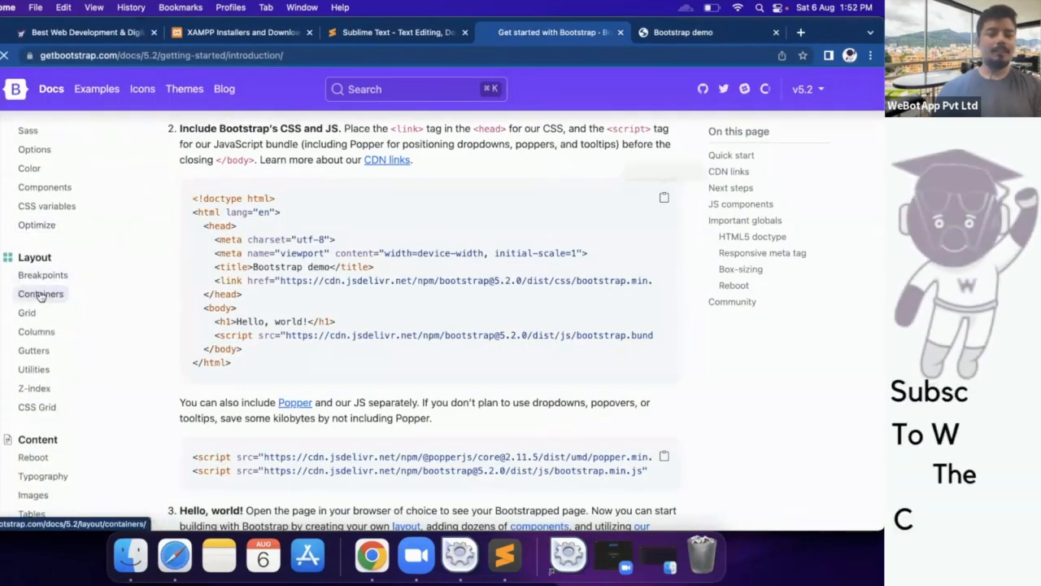
pyautogui.click(40, 294)
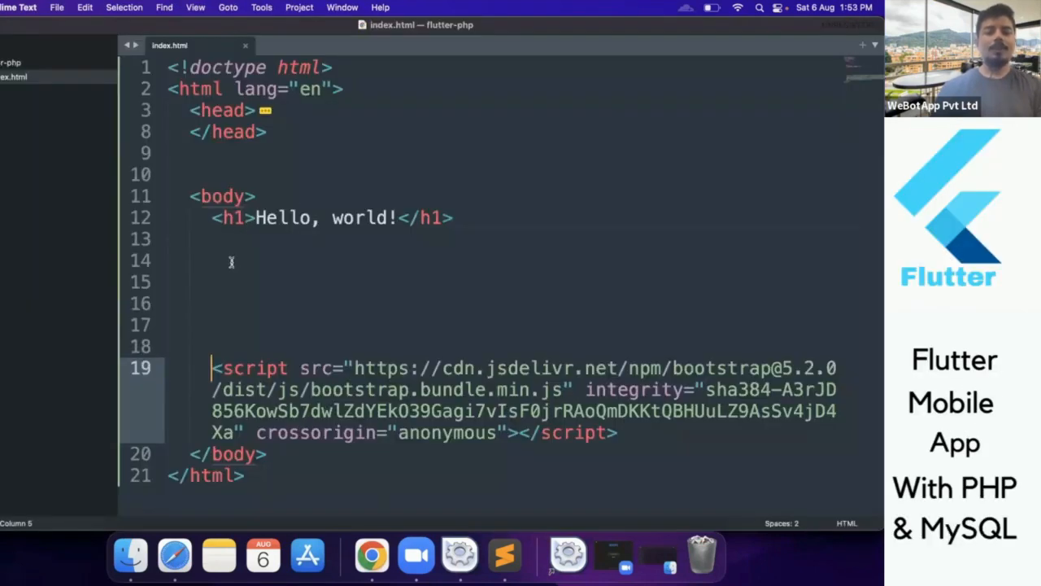
# - Type the container and row div markup below the Hello, world! heading
pyautogui.write('<')
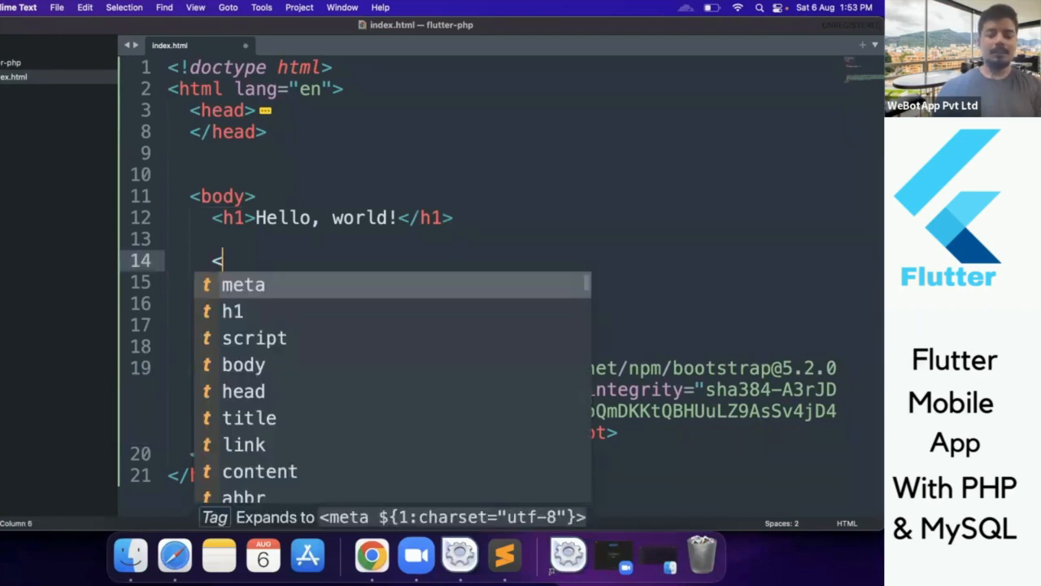
pyautogui.write('div c')
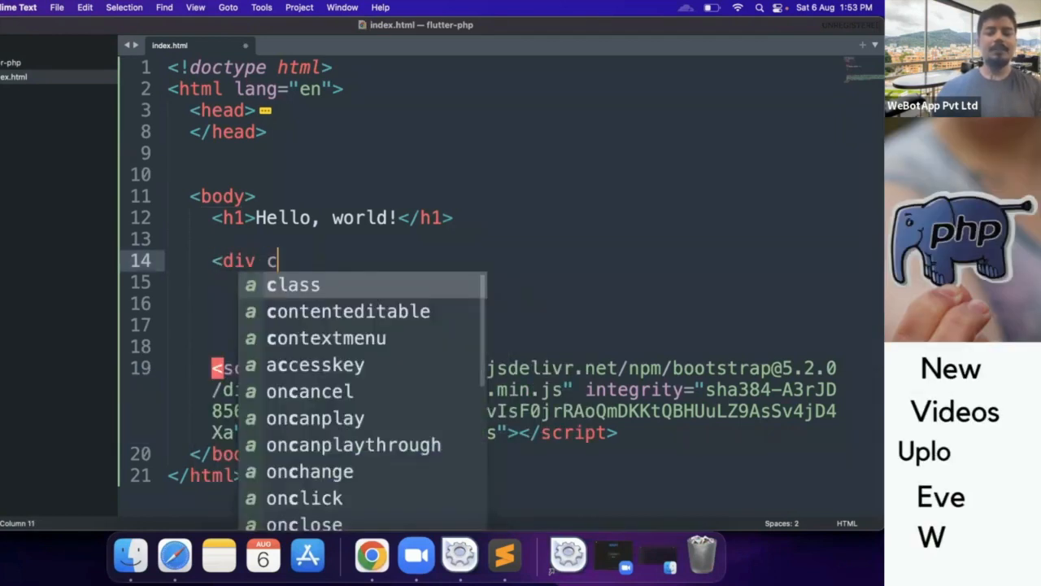
pyautogui.write('class="container">')
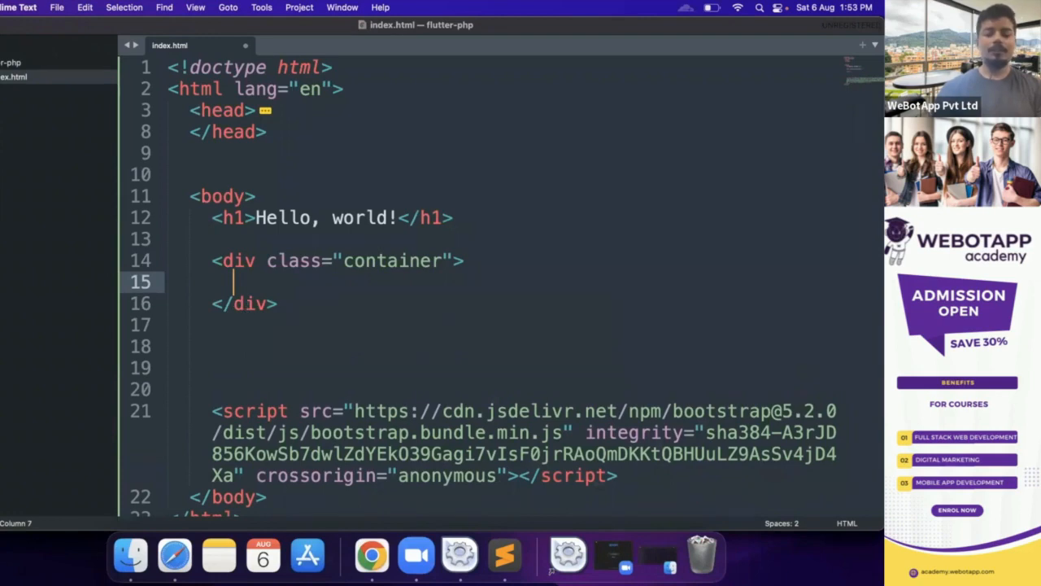
pyautogui.write('<div class="row"><')
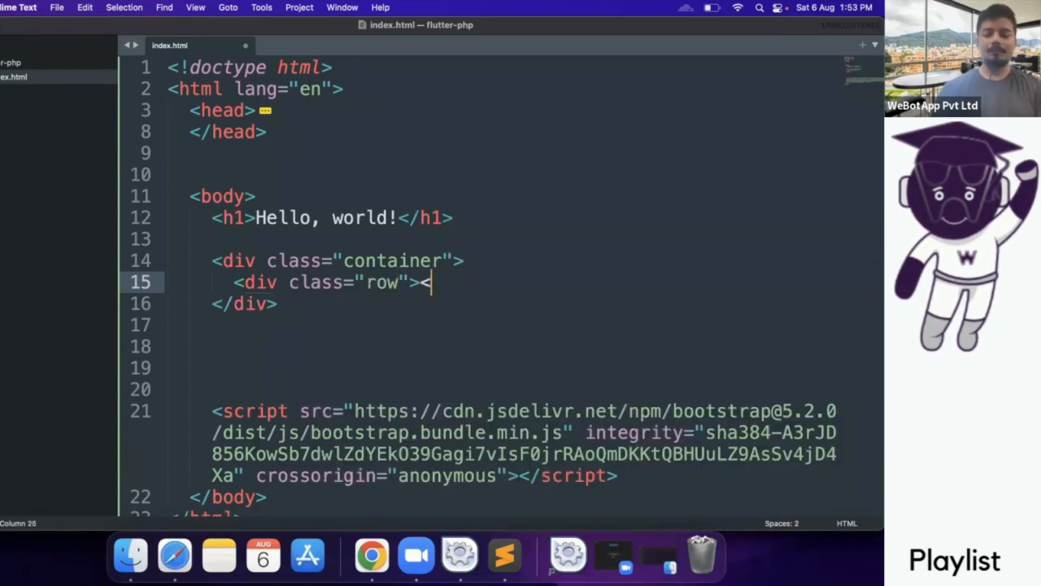
pyautogui.write('/div>')
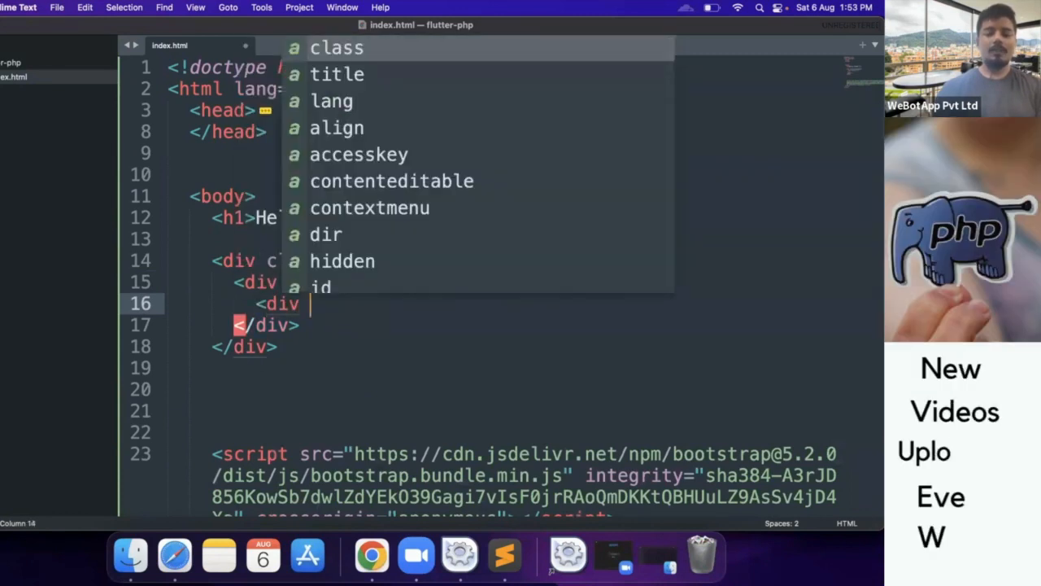
# - Add three col-md-4 columns reading left column, middle column and right column
pyautogui.write('class="col-">')
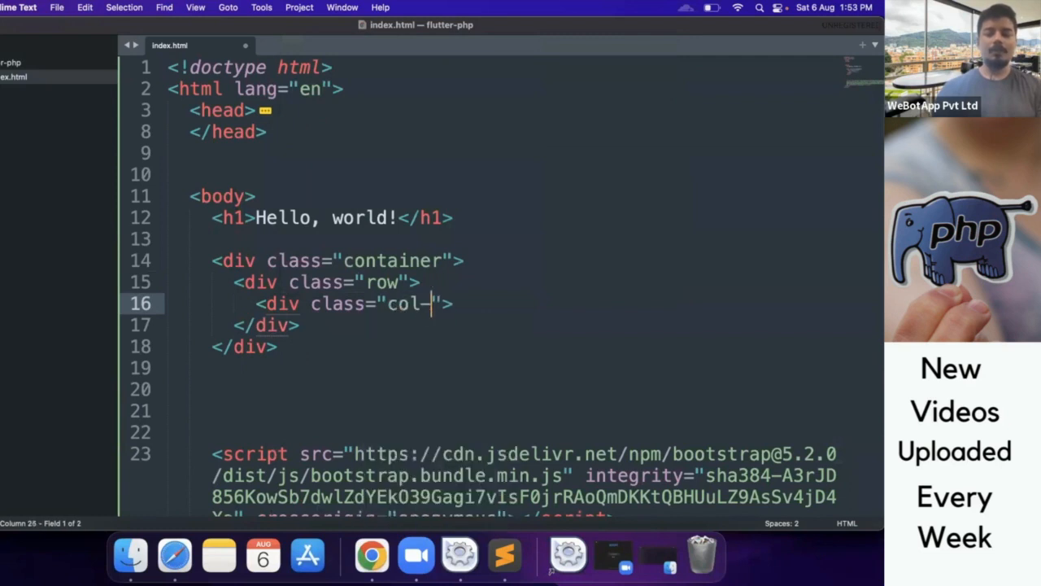
pyautogui.write('md-4')
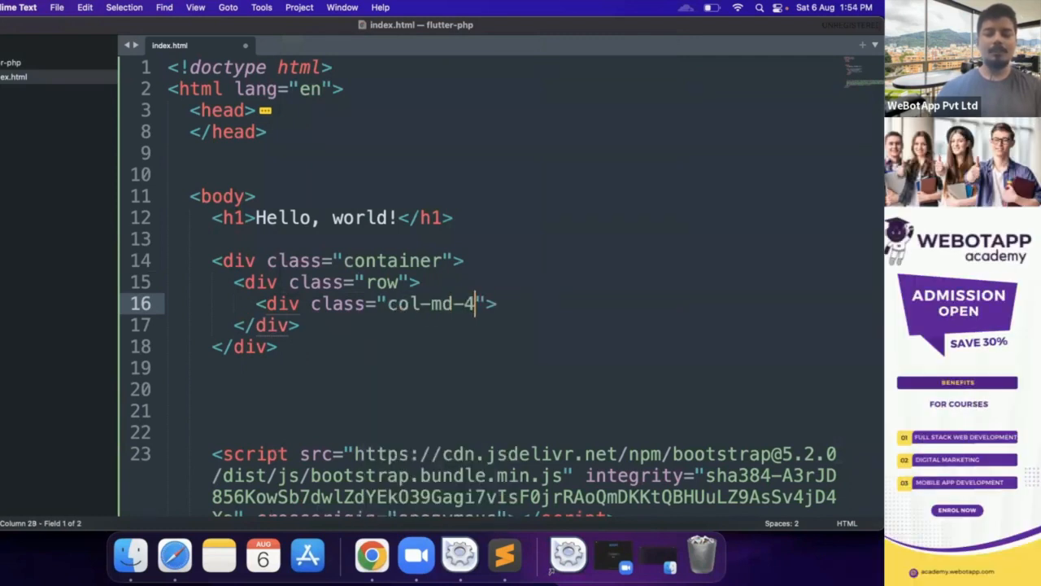
pyautogui.write('></div>')
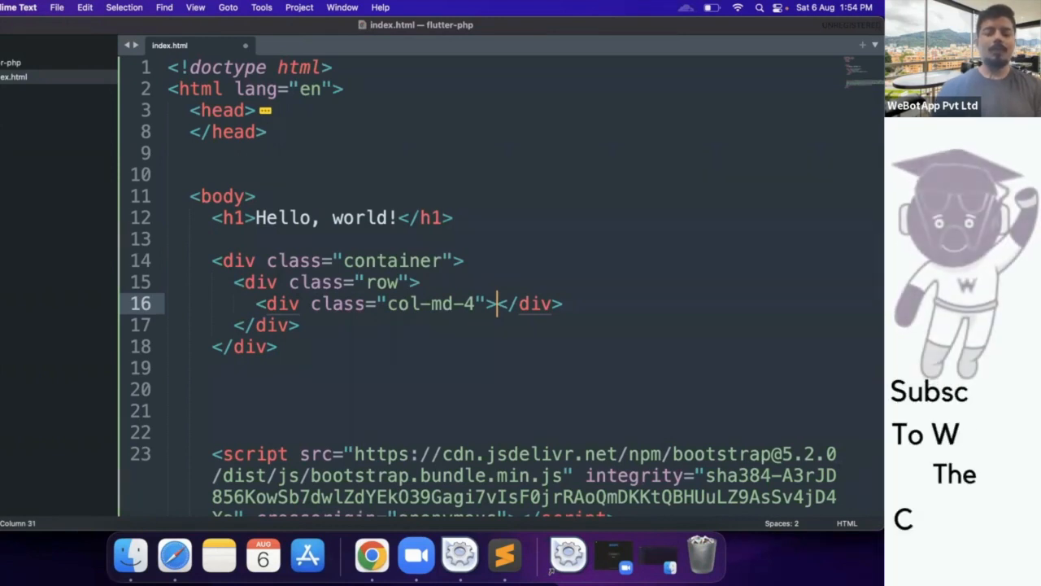
pyautogui.write('first')
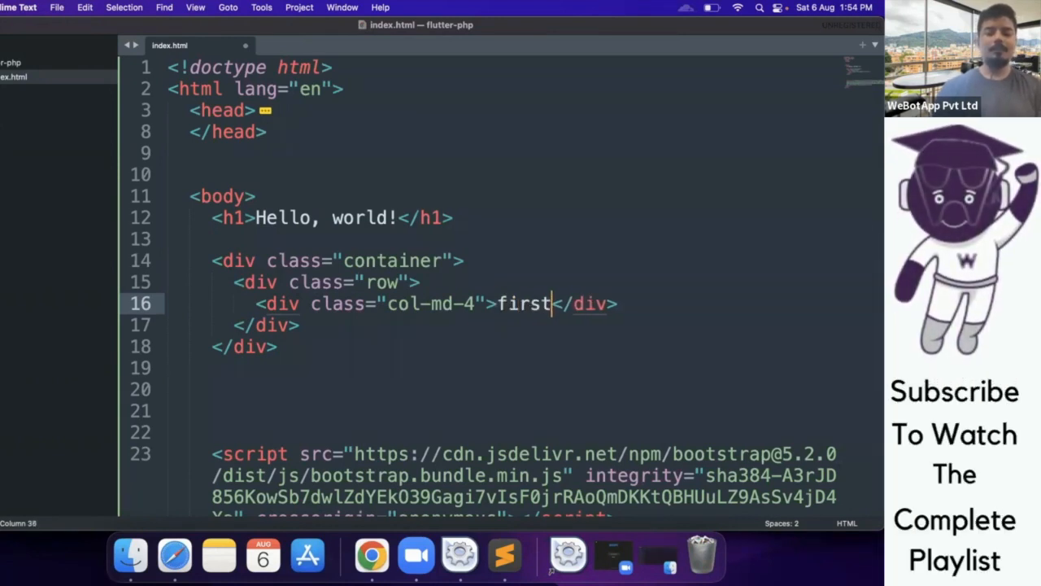
pyautogui.write('left colum')
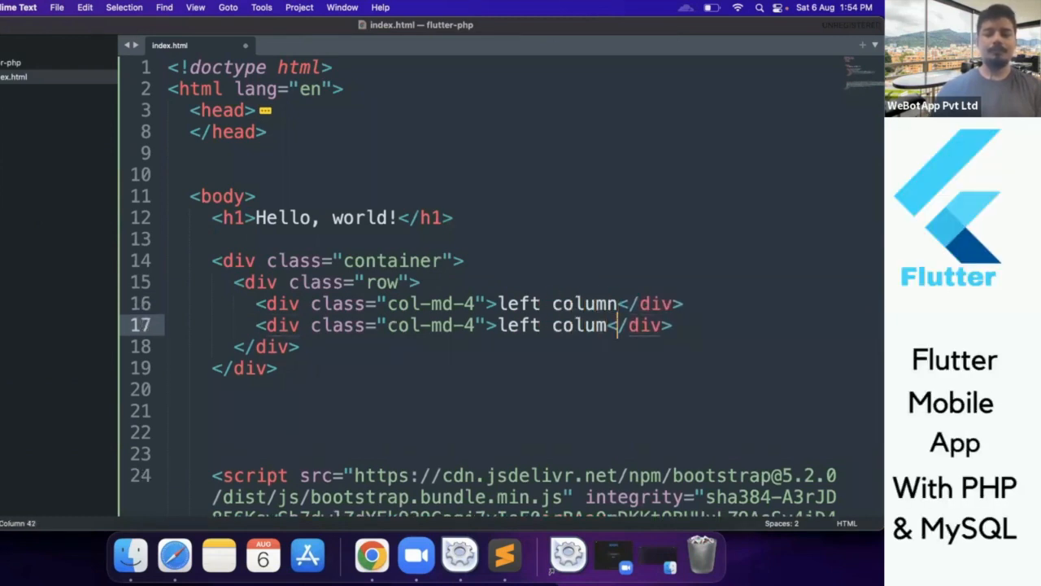
pyautogui.write('n')
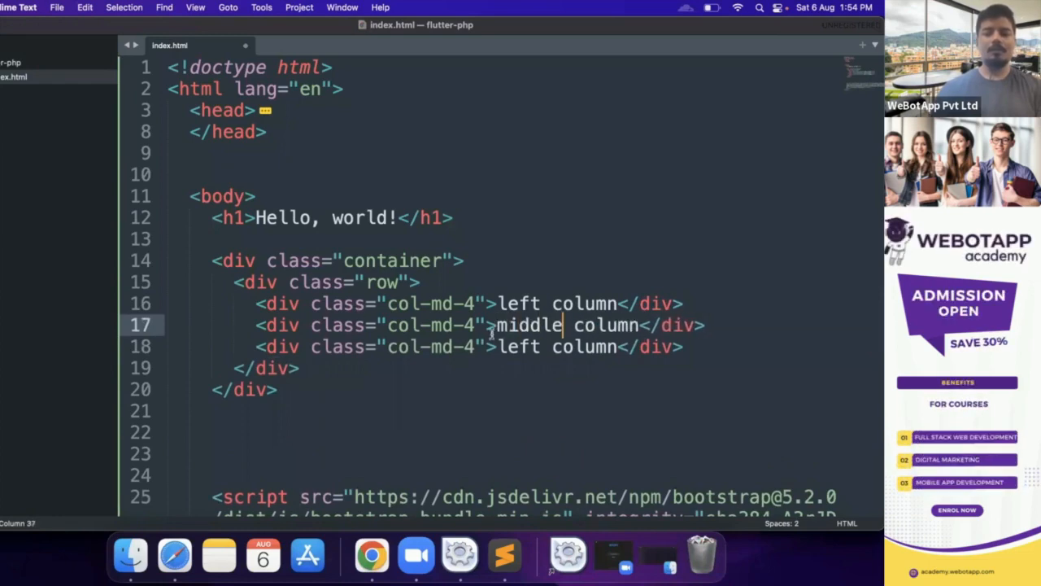
pyautogui.write('right')
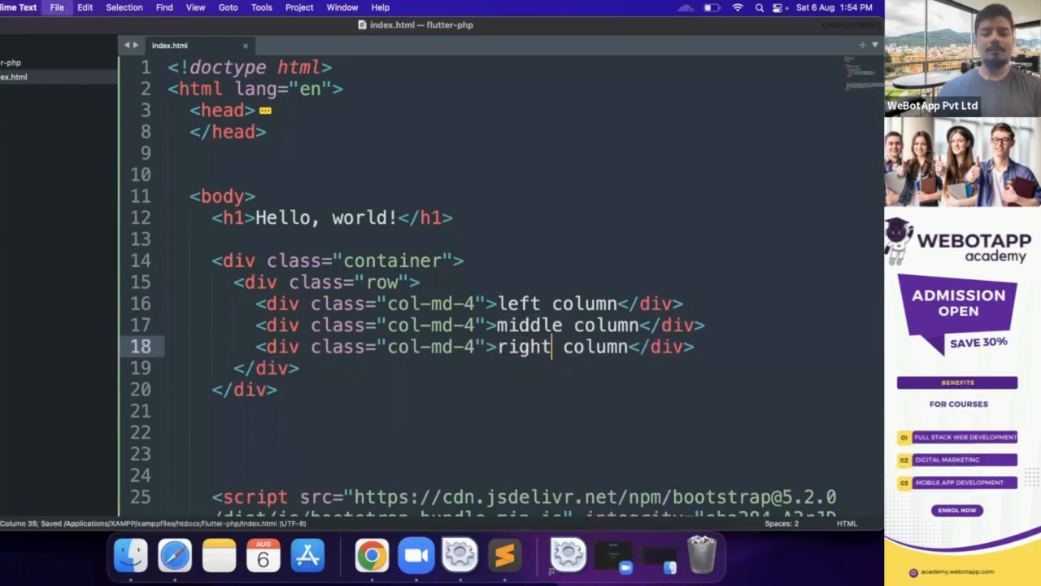
pyautogui.click(371, 556)
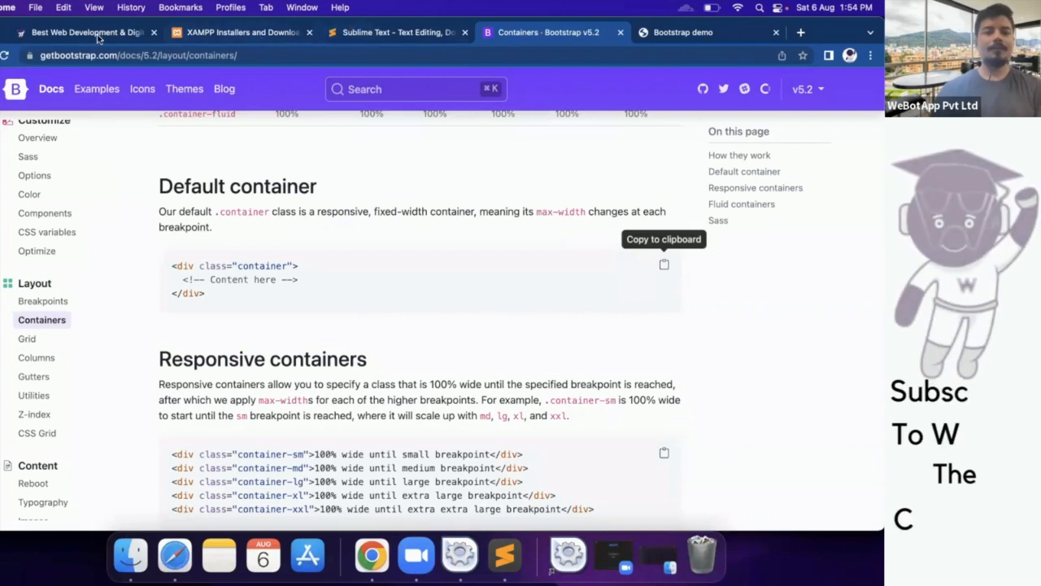
pyautogui.click(683, 32)
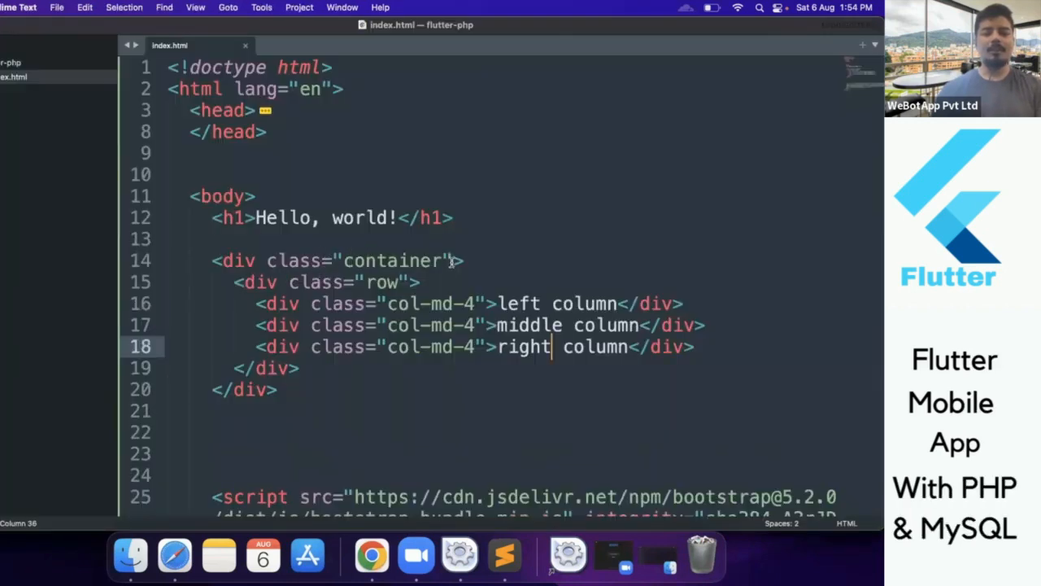
# - Add an inline background-color style to the container div, settling on snow
pyautogui.write('style=""')
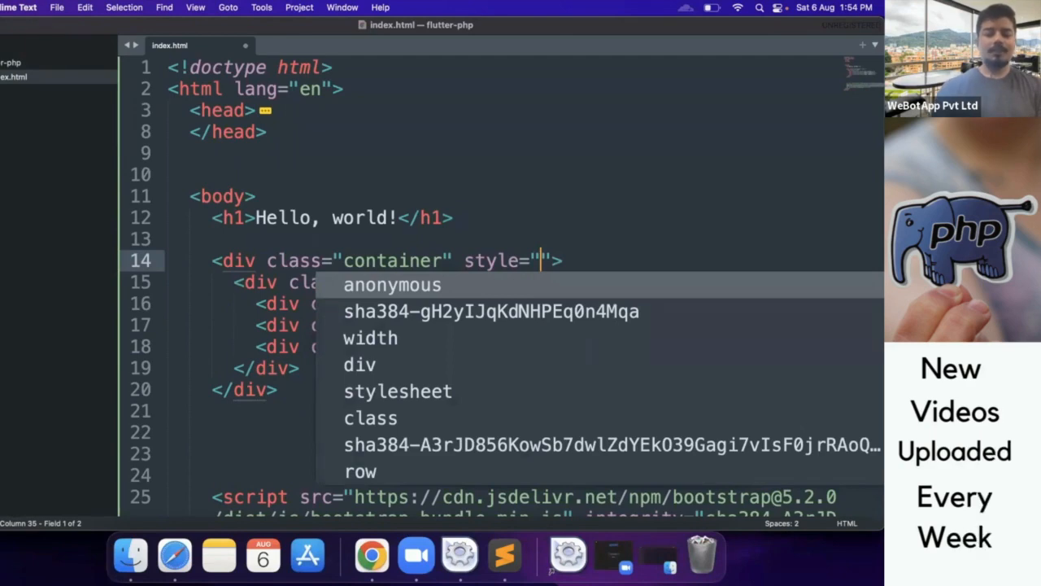
pyautogui.write('back')
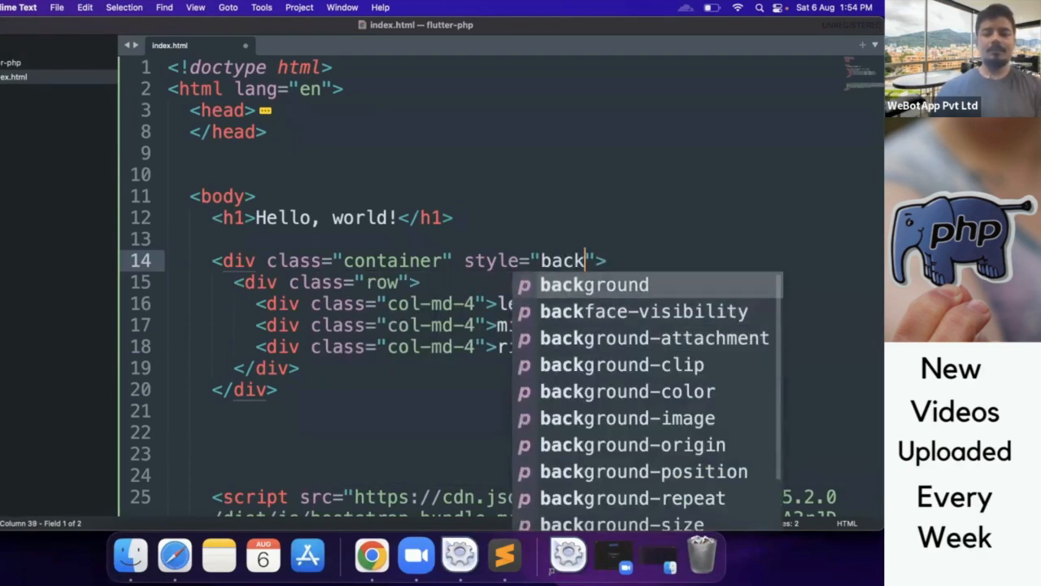
pyautogui.click(627, 391)
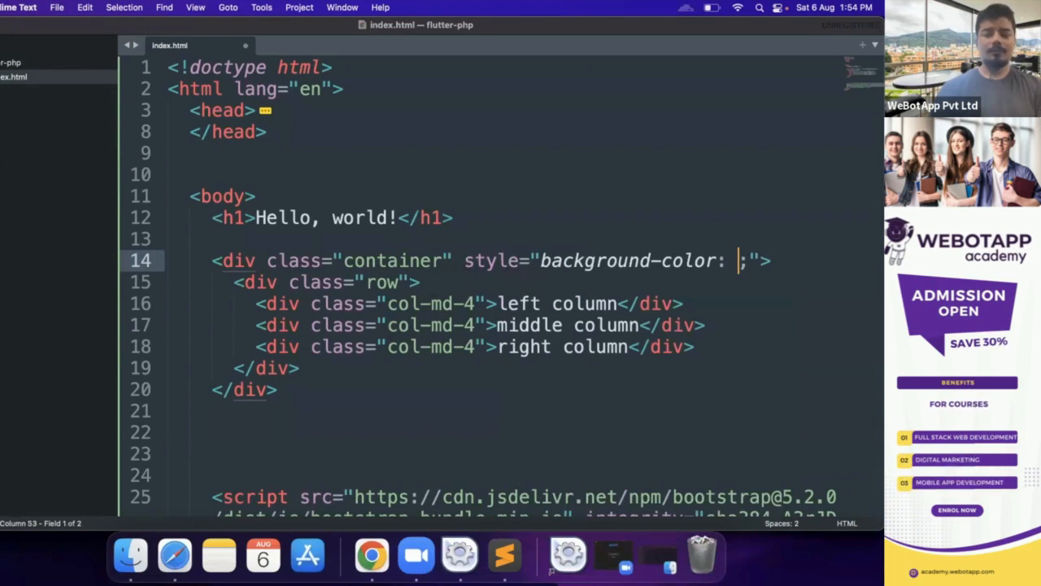
pyautogui.write('w')
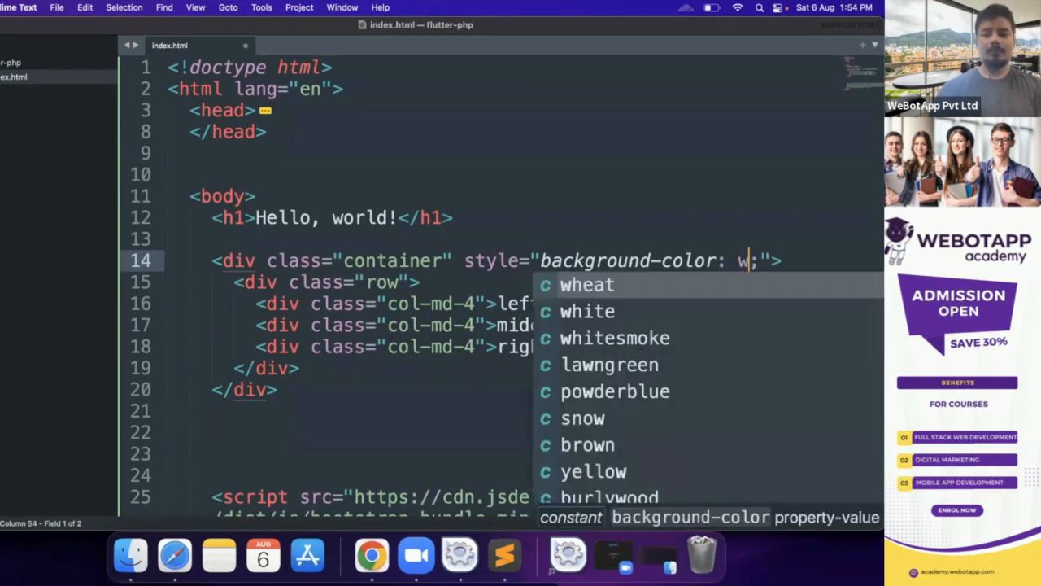
pyautogui.click(615, 391)
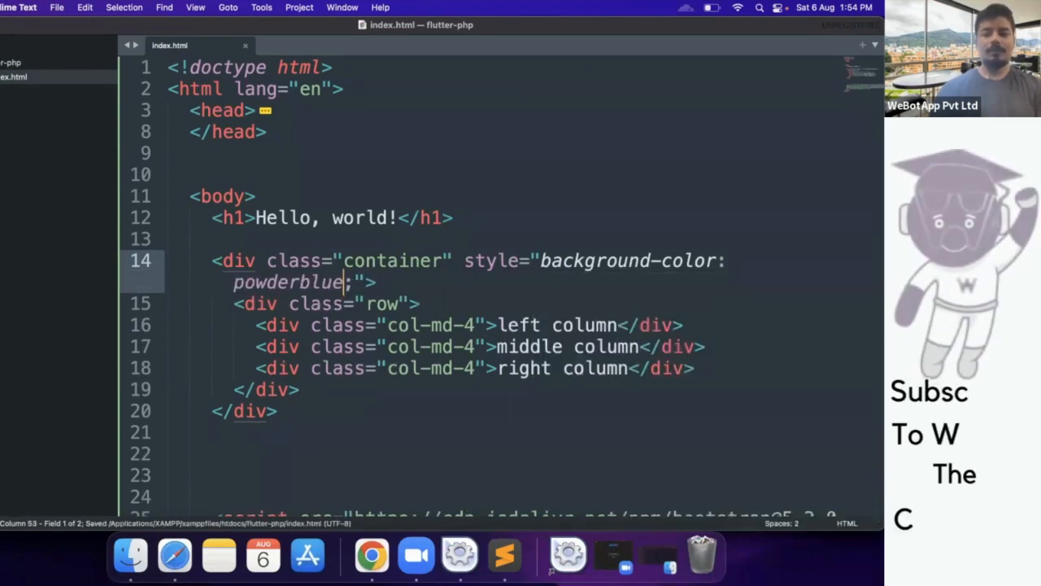
pyautogui.write('sn')
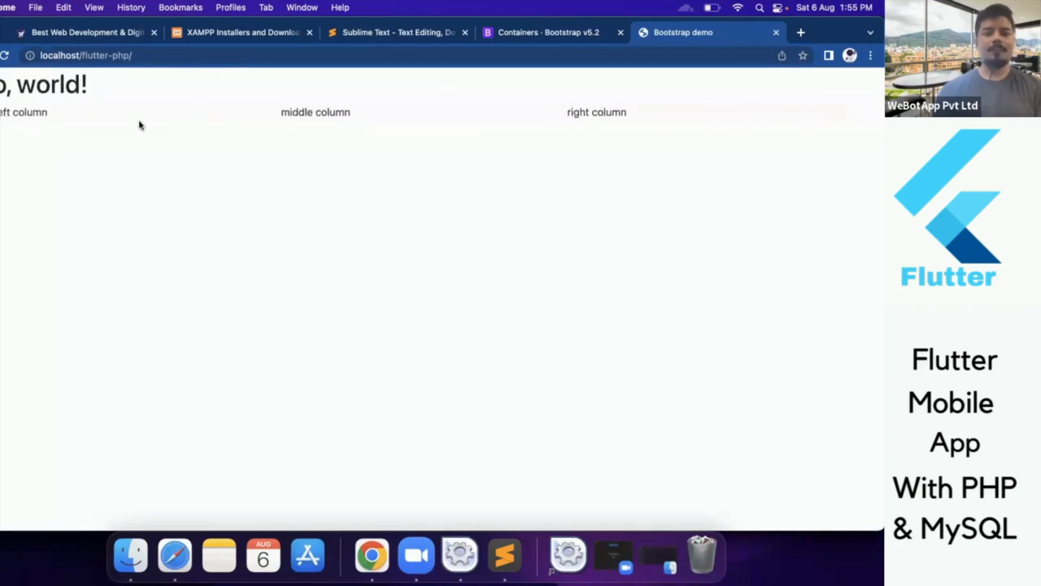
# - Back in index.html, begin a style="background-color" attribute on the row div
pyautogui.click(505, 556)
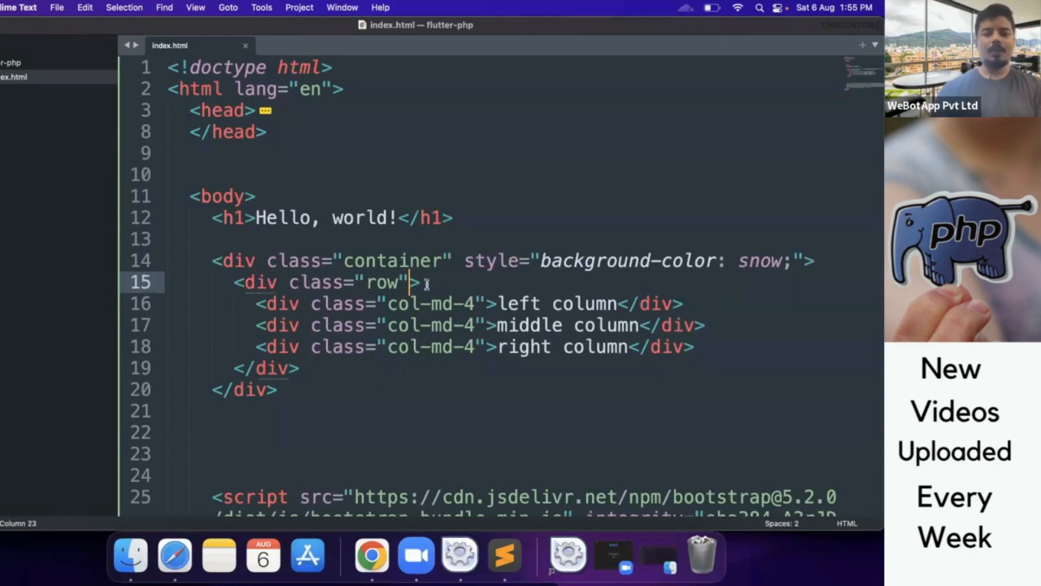
pyautogui.write('style="')
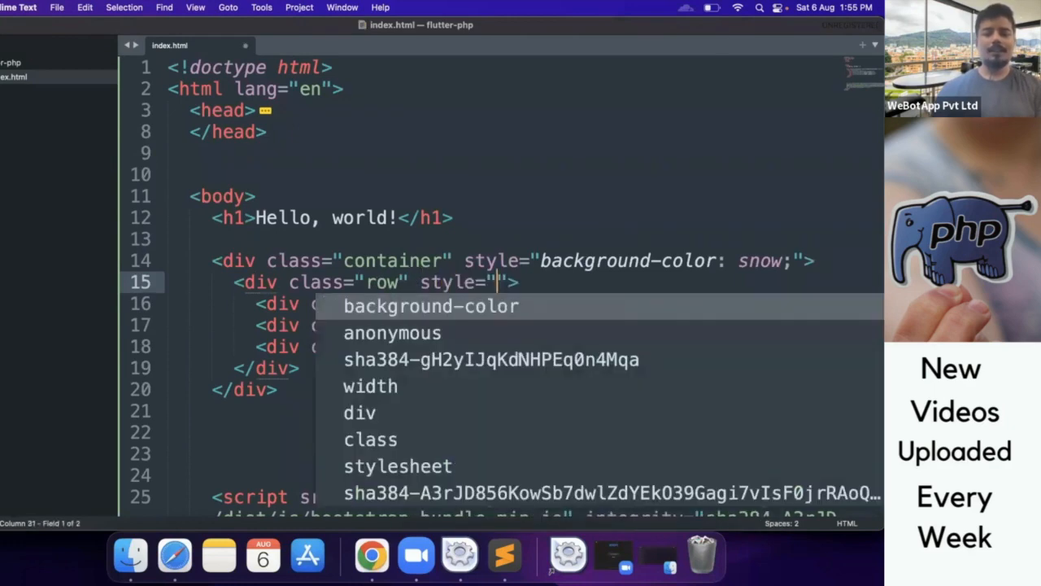
pyautogui.write('background-color')
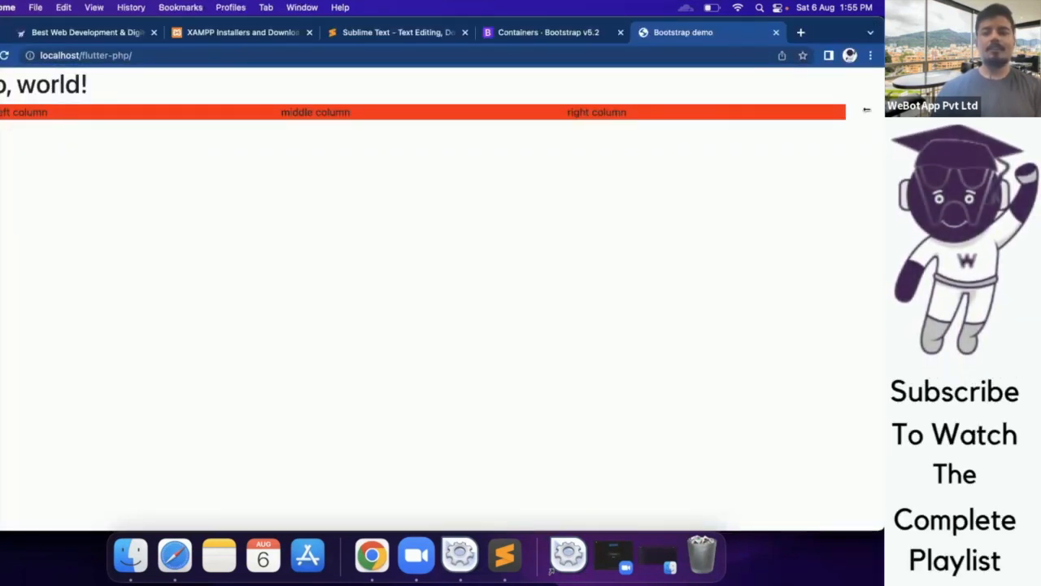
# - Give the left col-md-4 column an inline blue background-color style
pyautogui.click(503, 556)
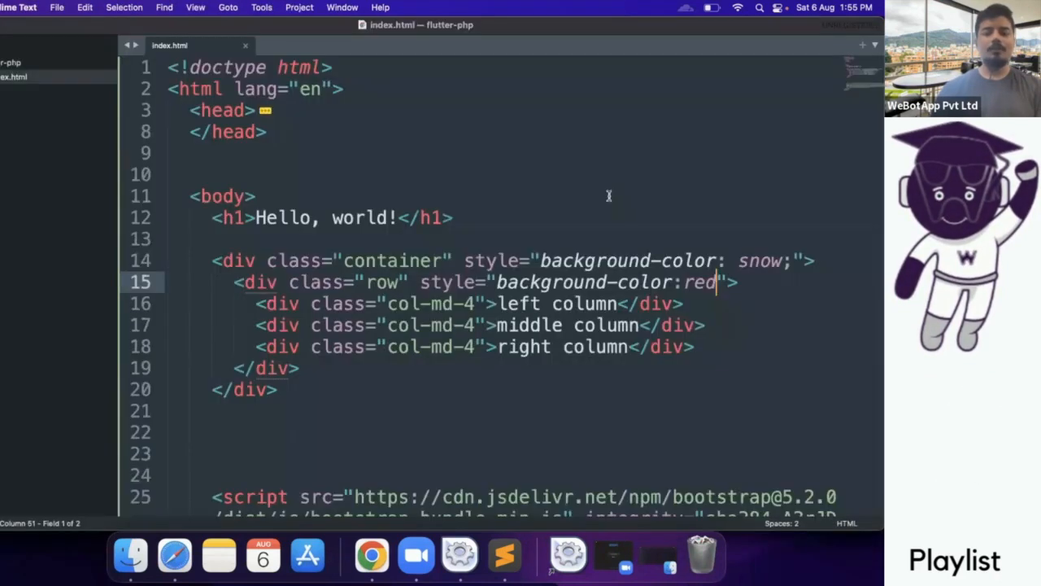
pyautogui.moveTo(419, 283); pyautogui.dragTo(736, 283)
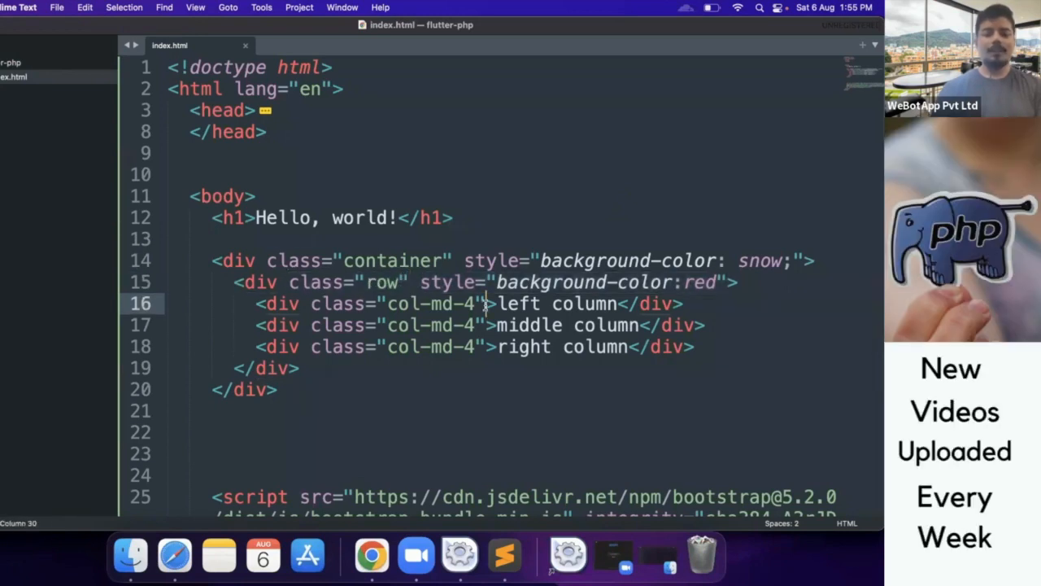
pyautogui.write('style=""')
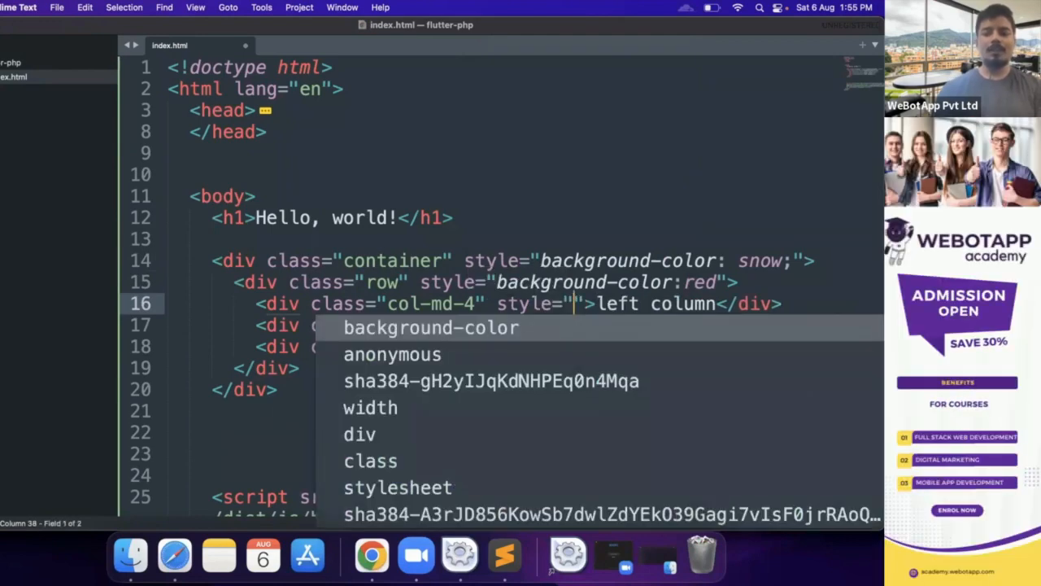
pyautogui.write('background-color')
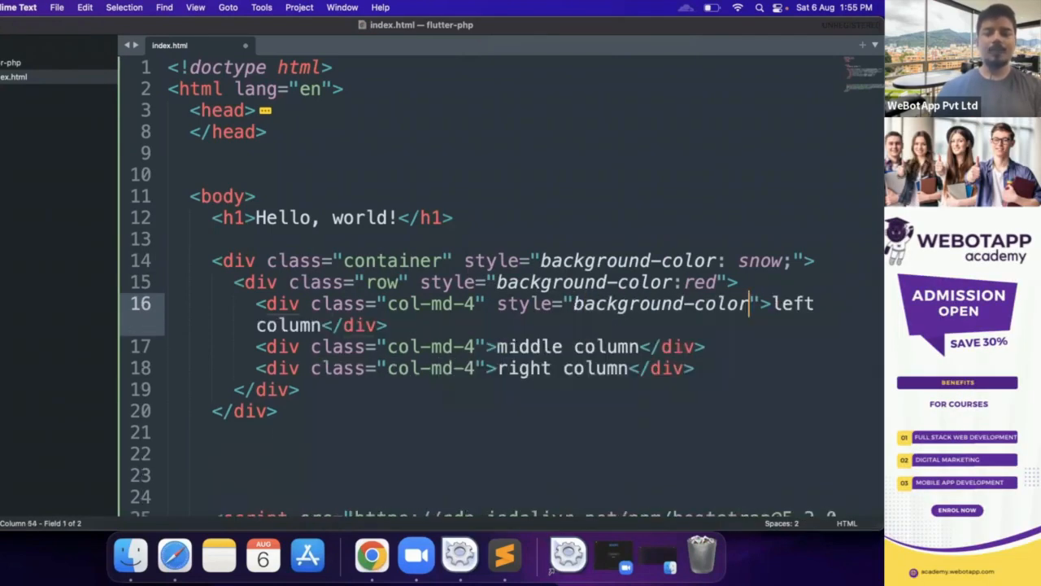
pyautogui.write(':b')
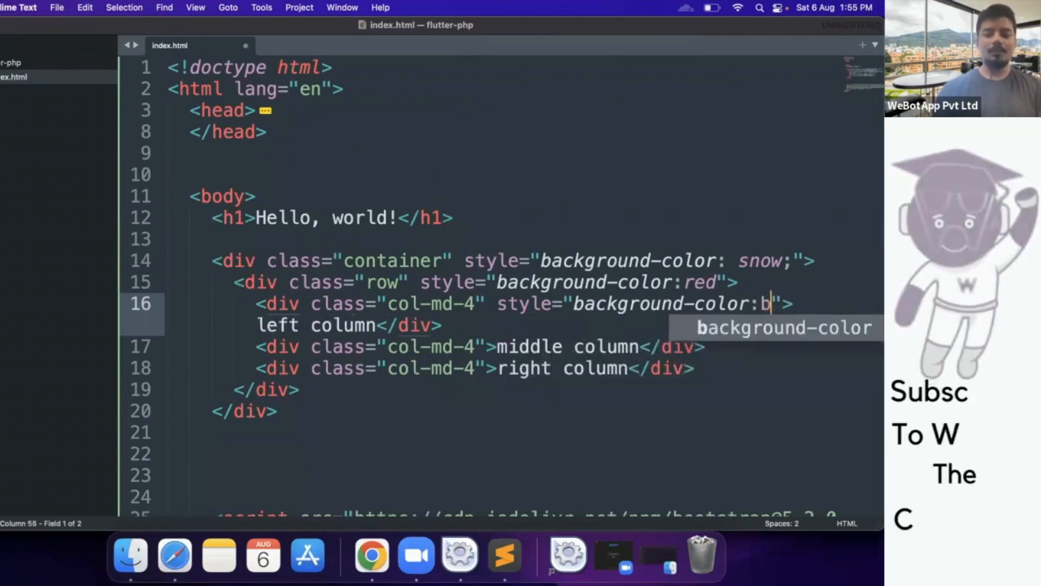
pyautogui.write('lue')
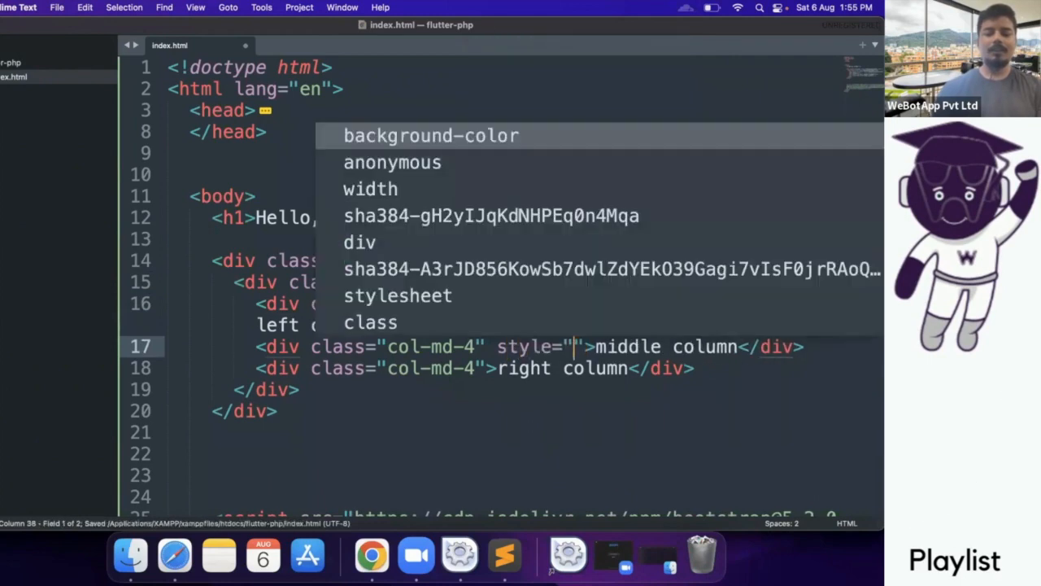
# - Give the middle column a yellow background and the right column pink
pyautogui.write('background-color')
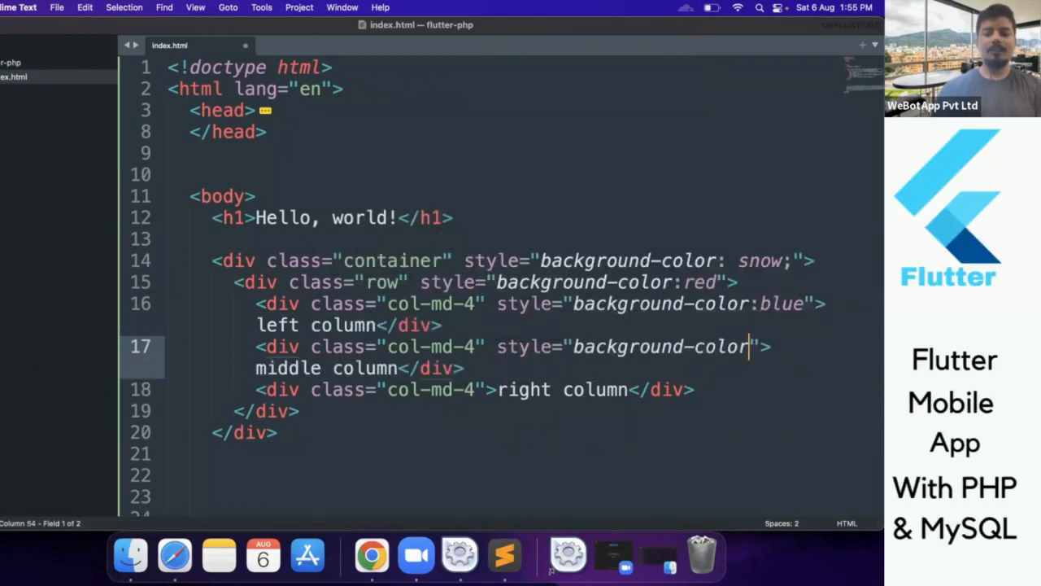
pyautogui.write(':')
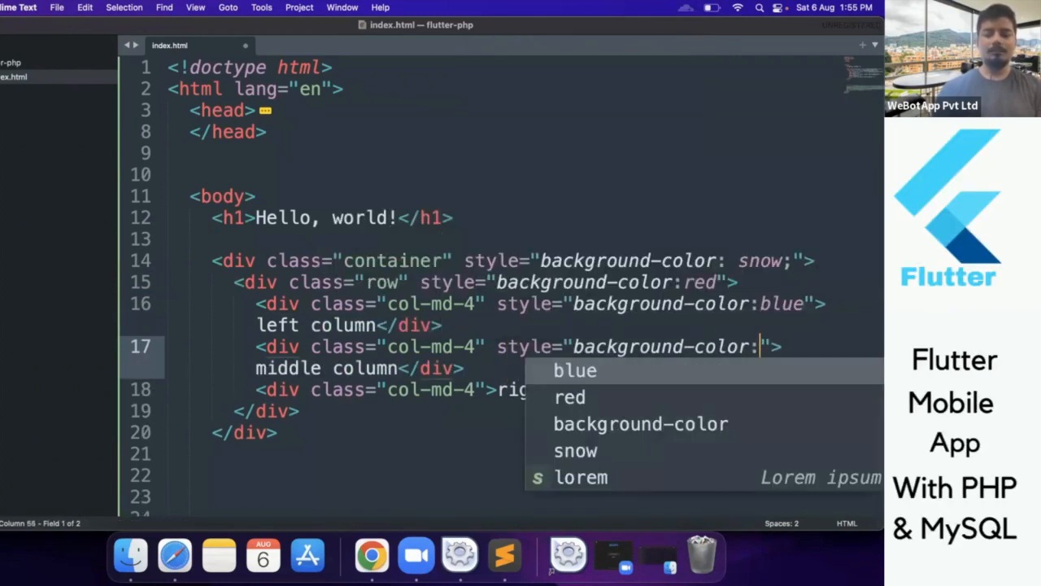
pyautogui.write('yellow;')
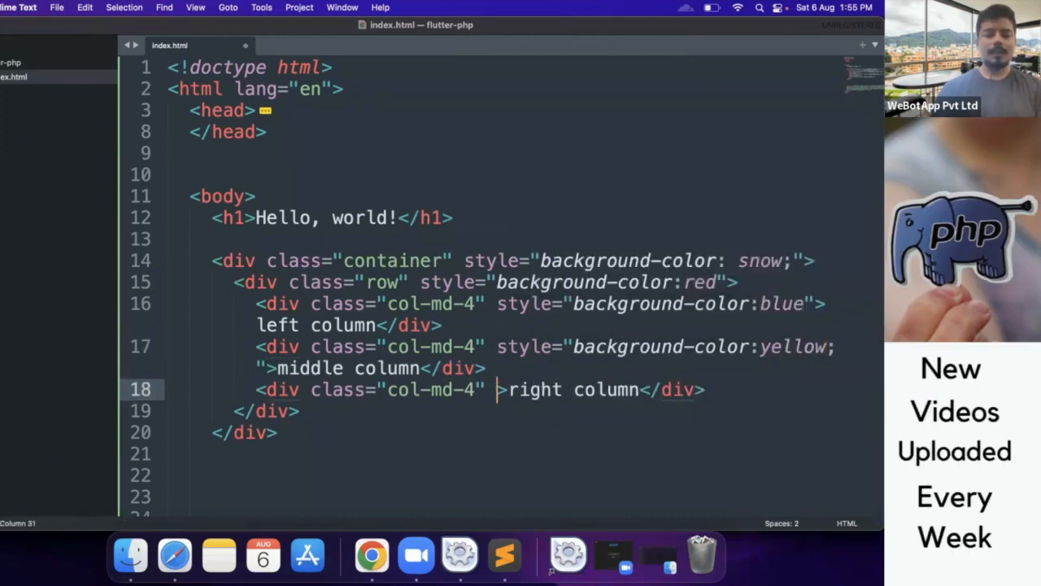
pyautogui.write('style="')
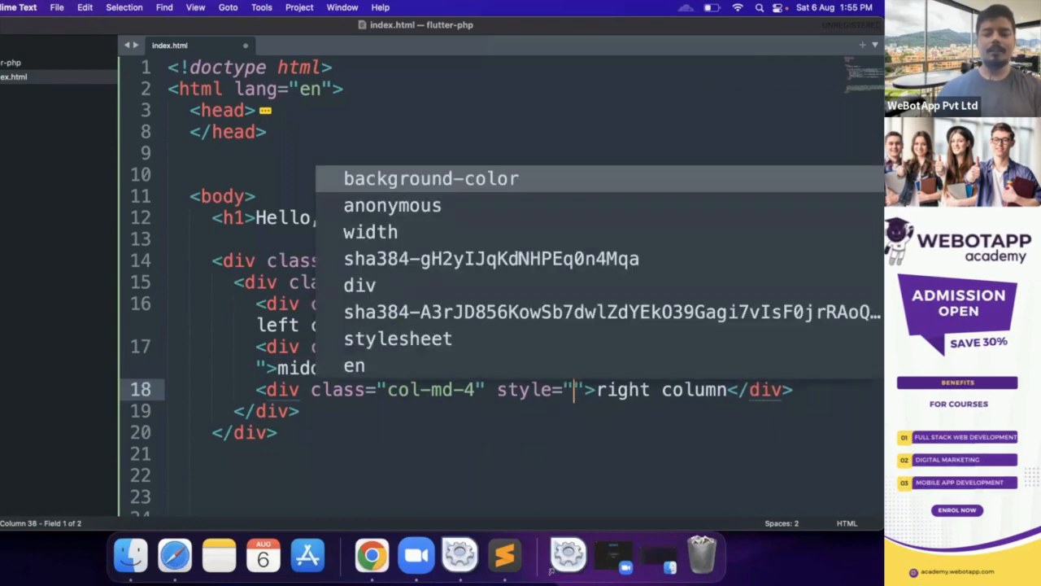
pyautogui.write('background-color')
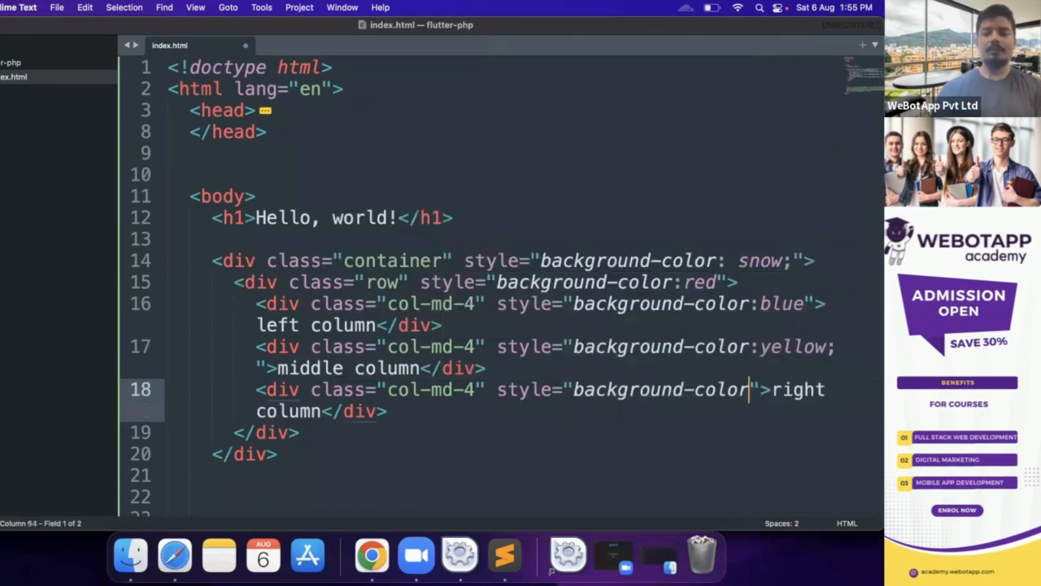
pyautogui.write('pink')
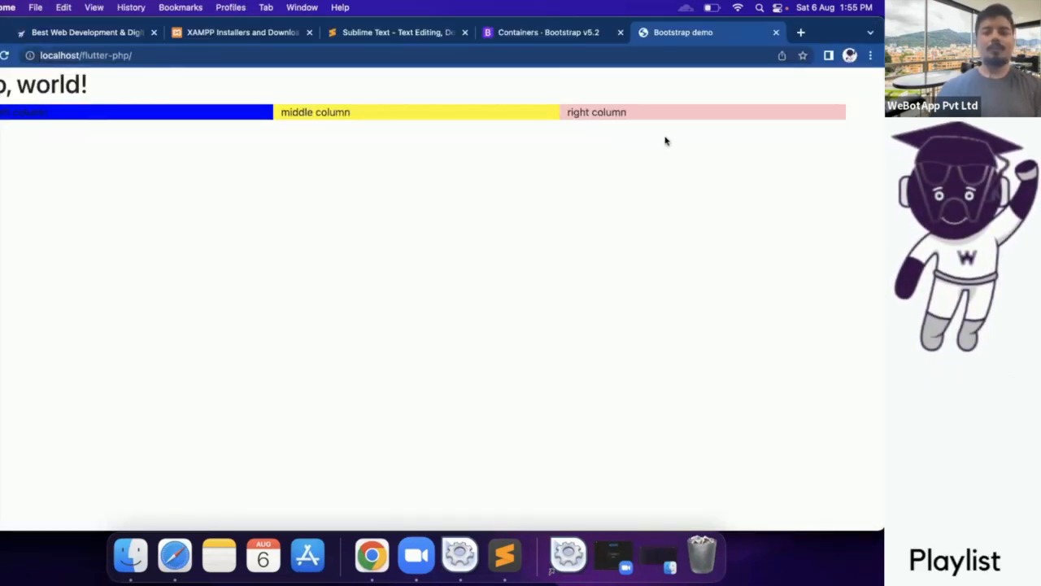
pyautogui.moveTo(283, 120)
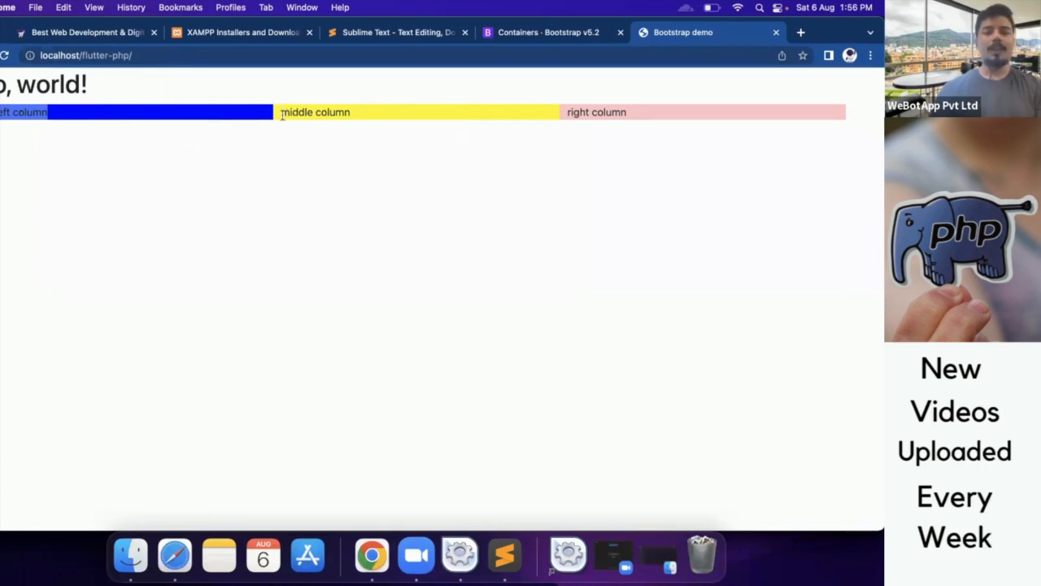
pyautogui.moveTo(449, 120)
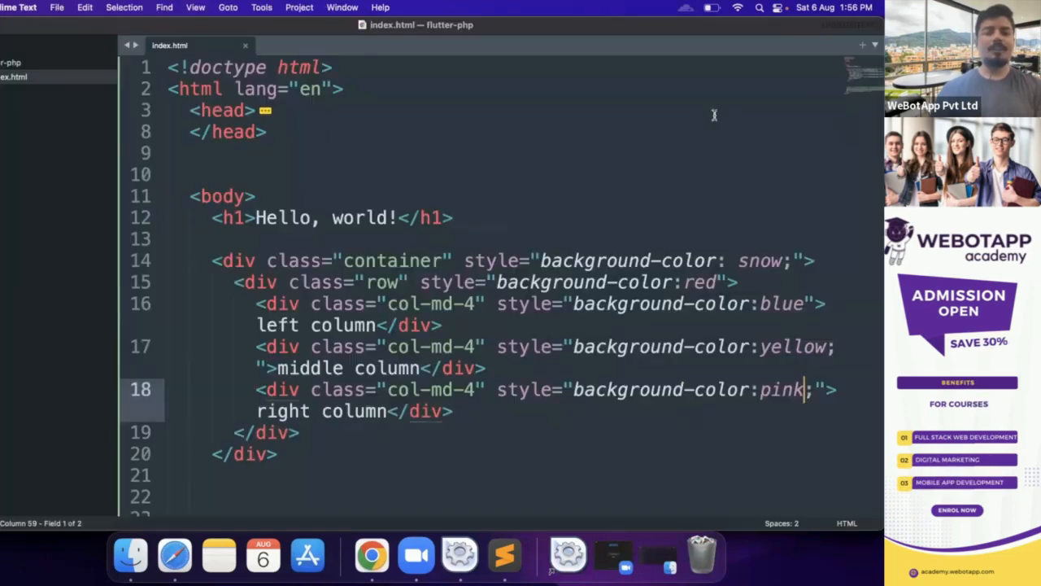
# - Type a new row div with columns reading 'this is the second left' and 'second middle'
pyautogui.scroll(-3)
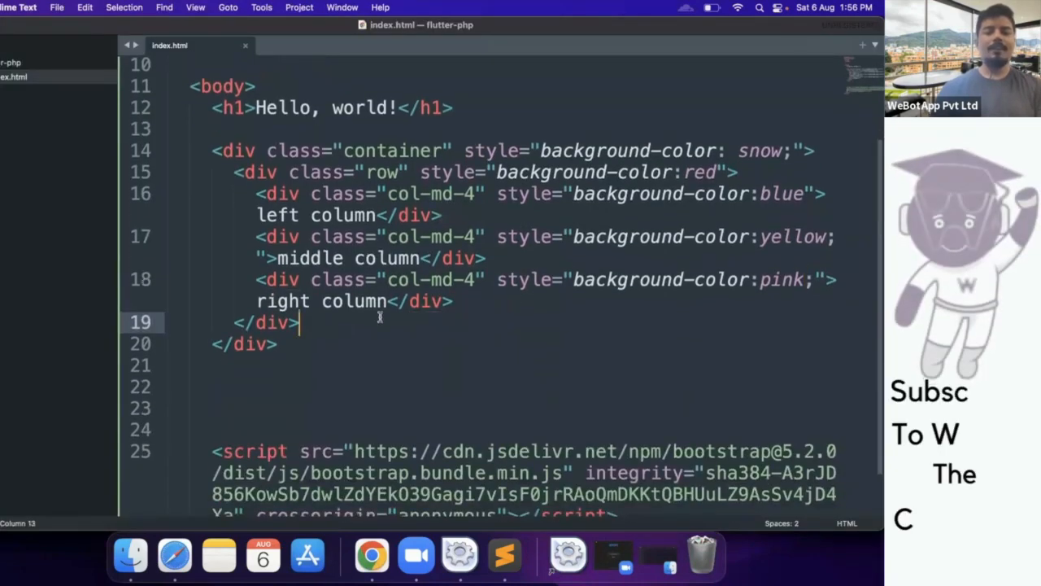
pyautogui.write('div')
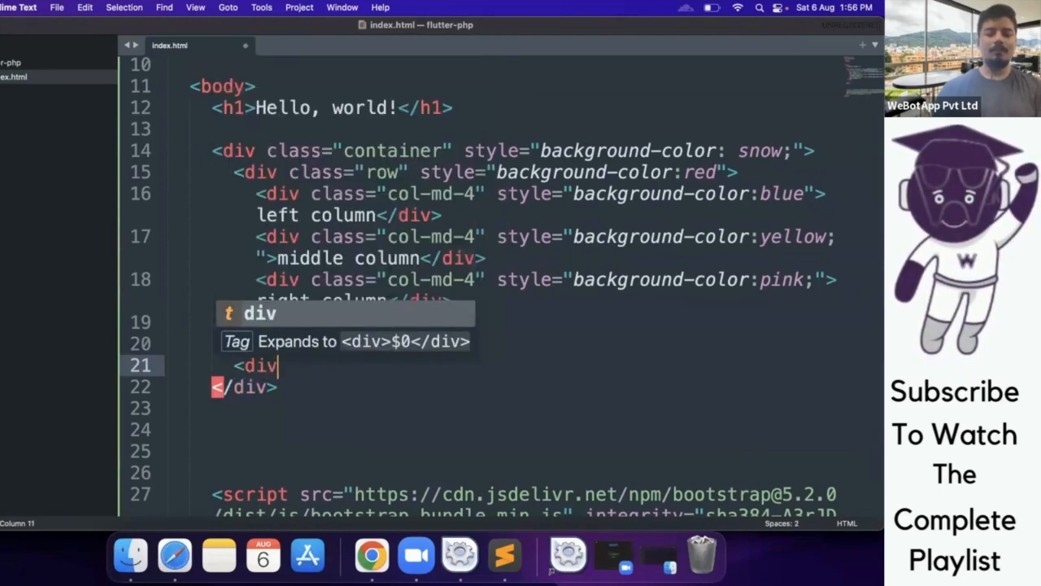
pyautogui.write('class="row">')
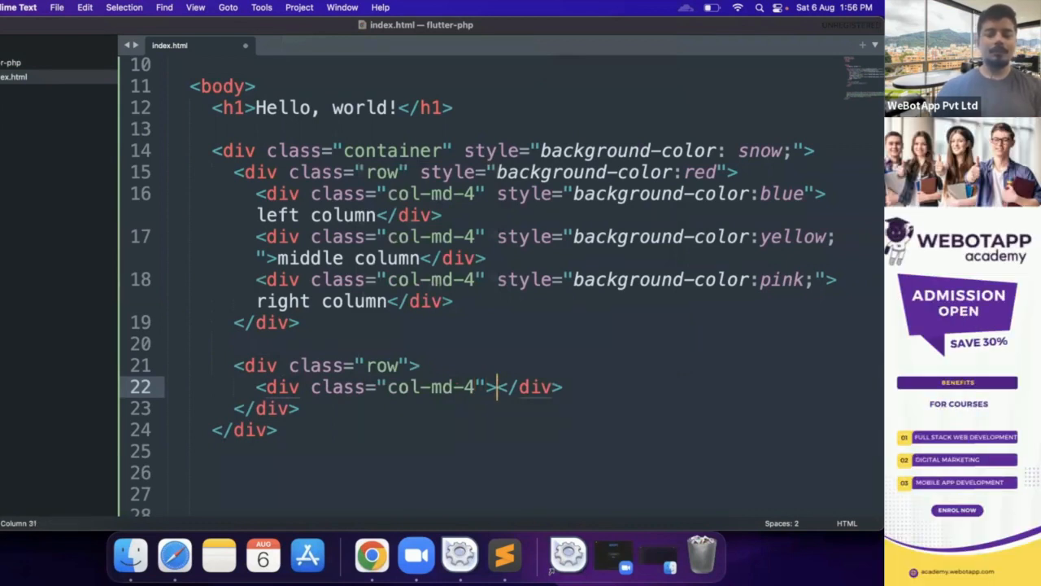
pyautogui.write('this is the')
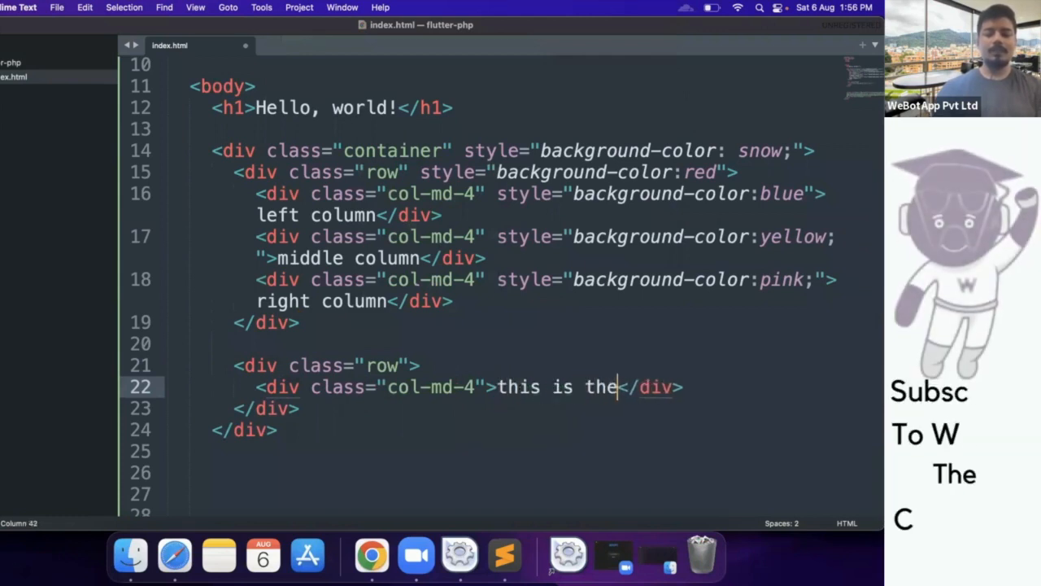
pyautogui.write('second left')
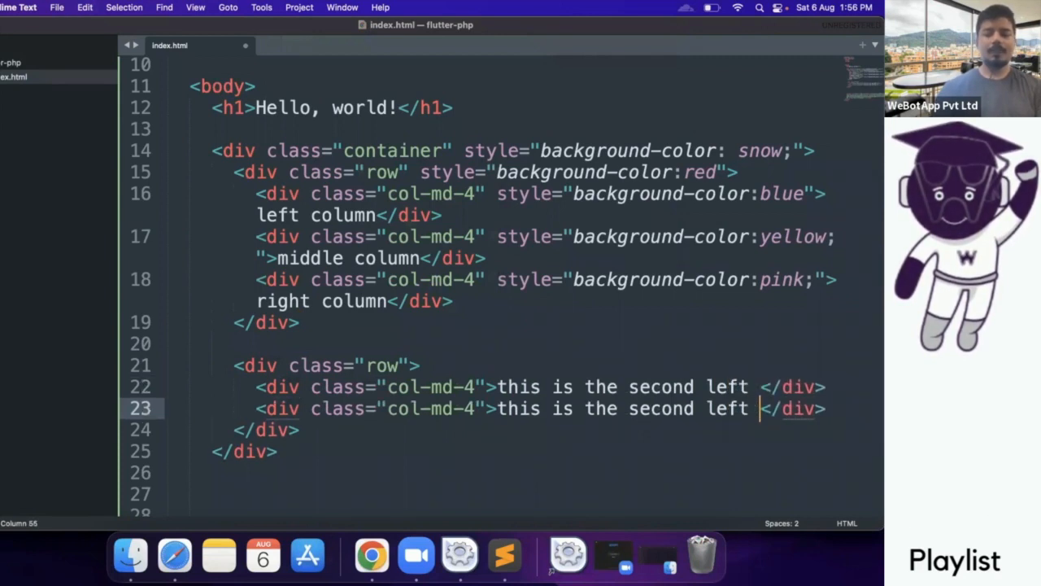
pyautogui.press('backspace')
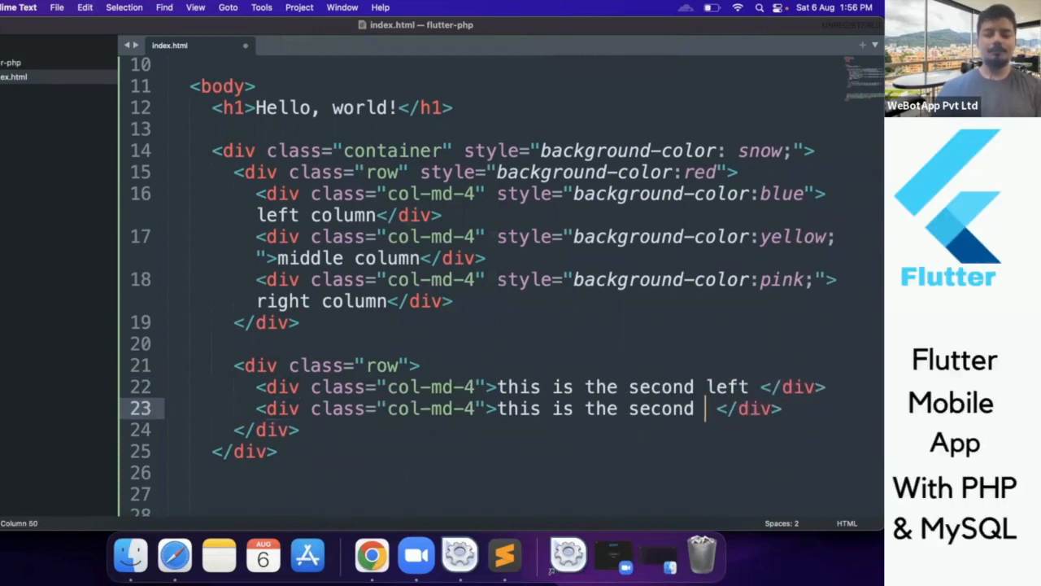
pyautogui.write('middle')
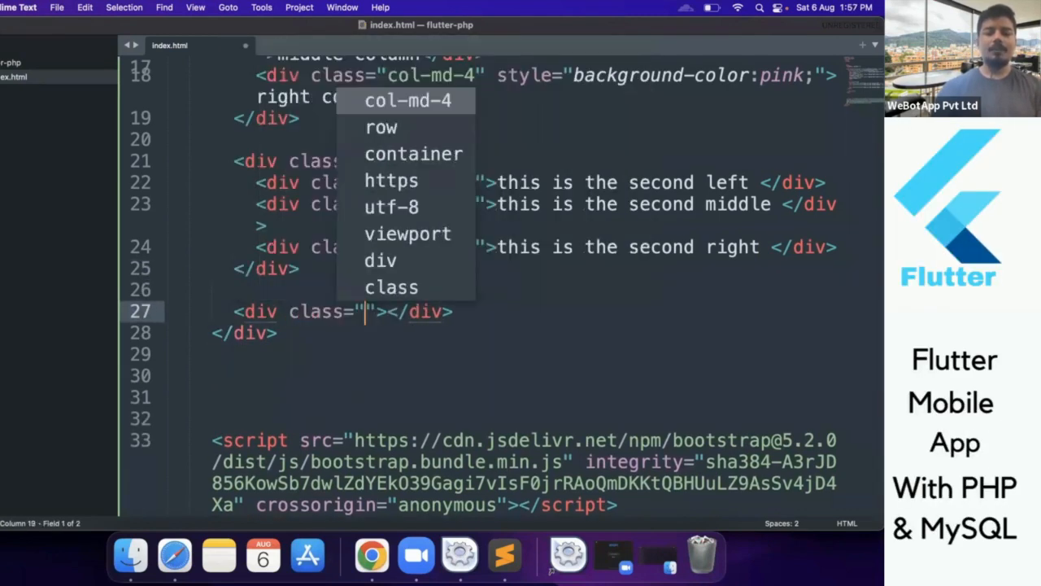
# - Add a third row with a col-md-12 column reading 'this is full width column' and save
pyautogui.write('row')
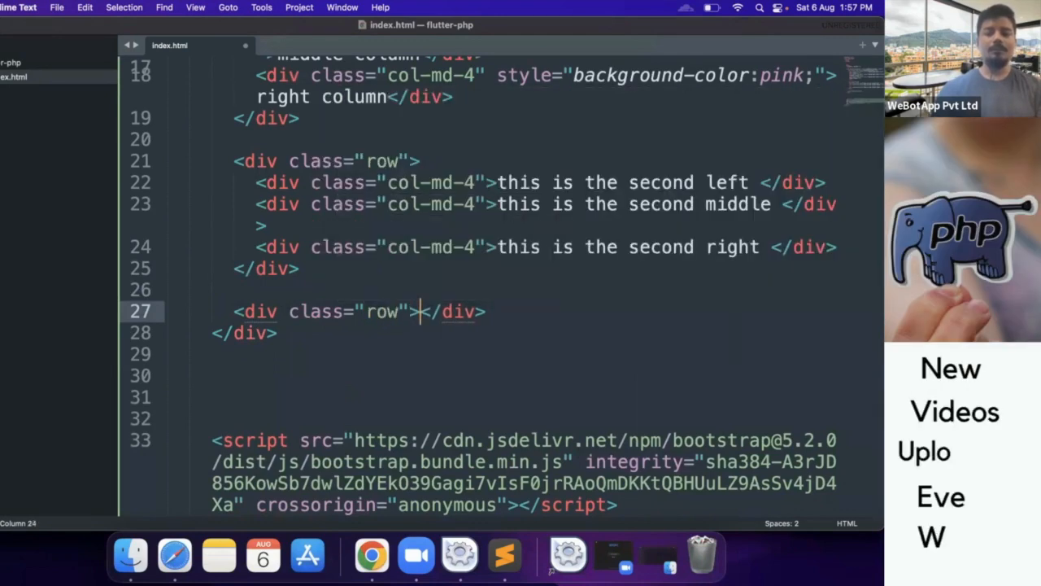
pyautogui.write('div class="col-md-4"></div>')
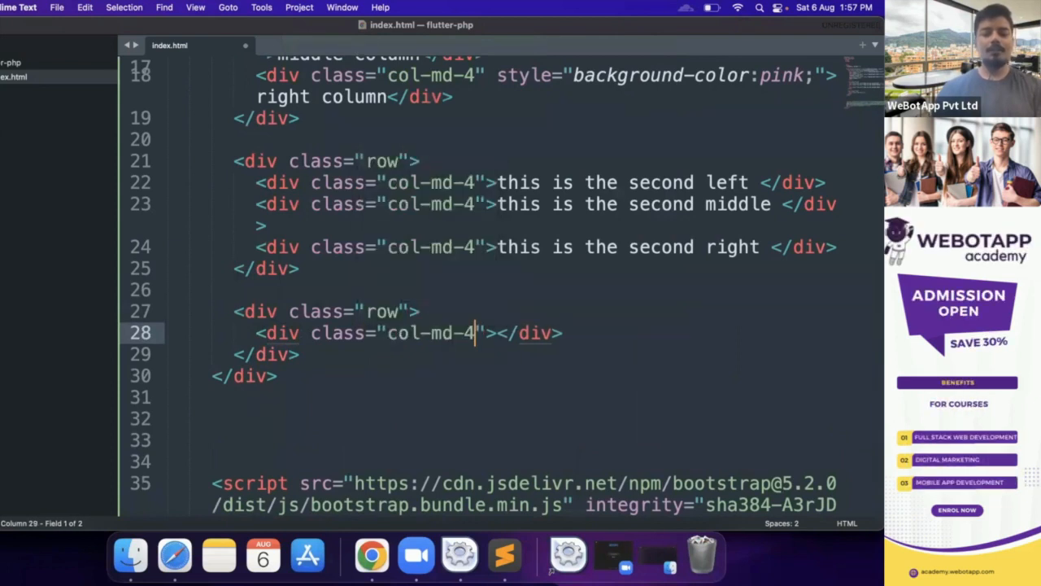
pyautogui.write('2')
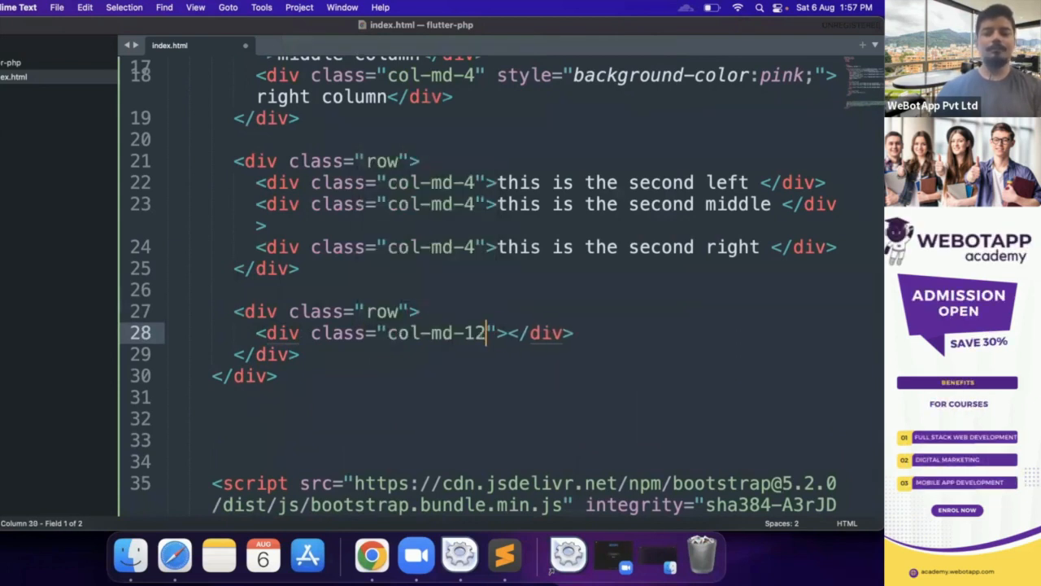
pyautogui.write('this is')
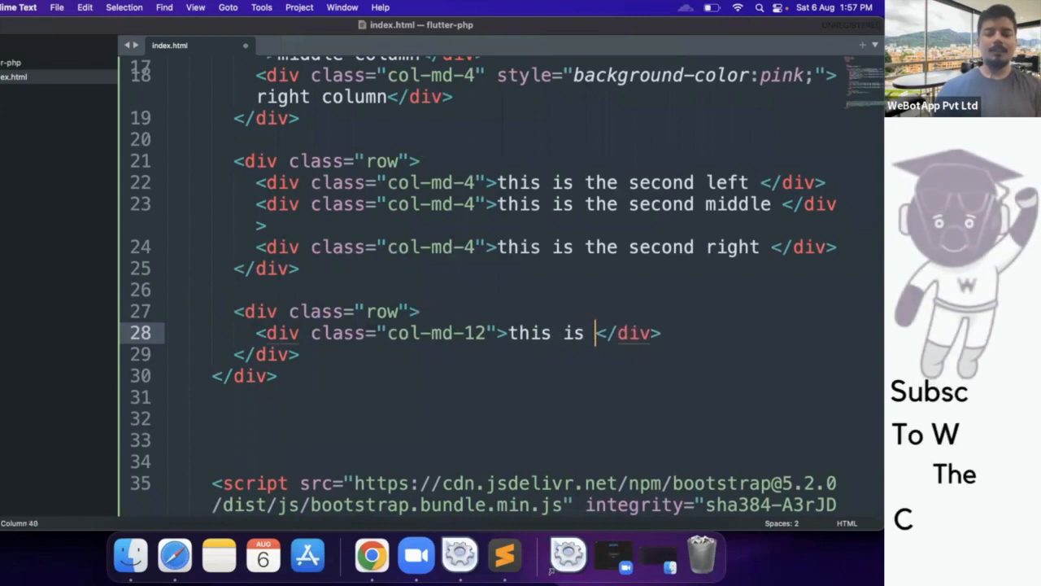
pyautogui.write('full wi')
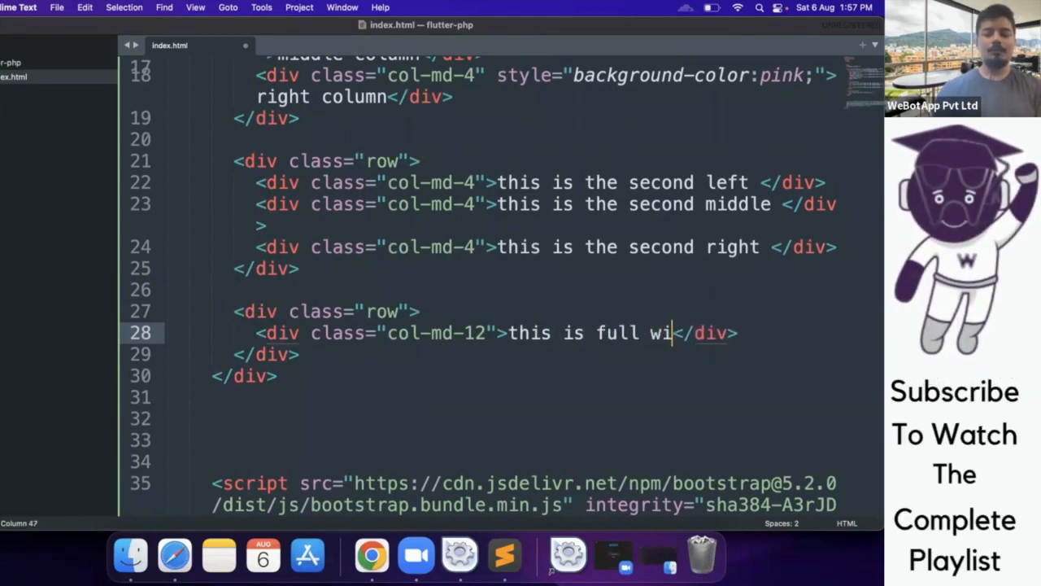
pyautogui.write('dth column')
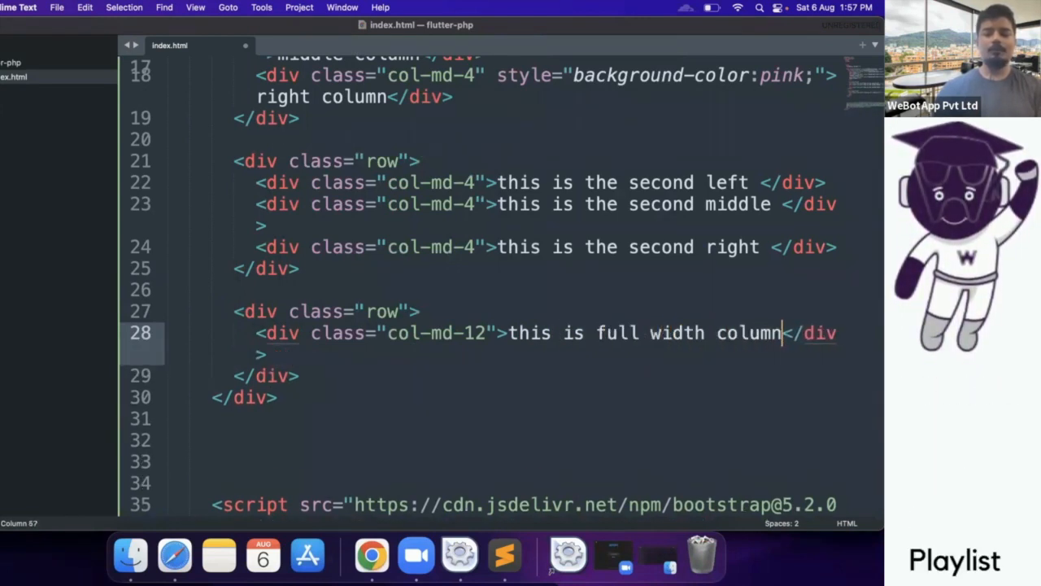
pyautogui.press('cmd+s')
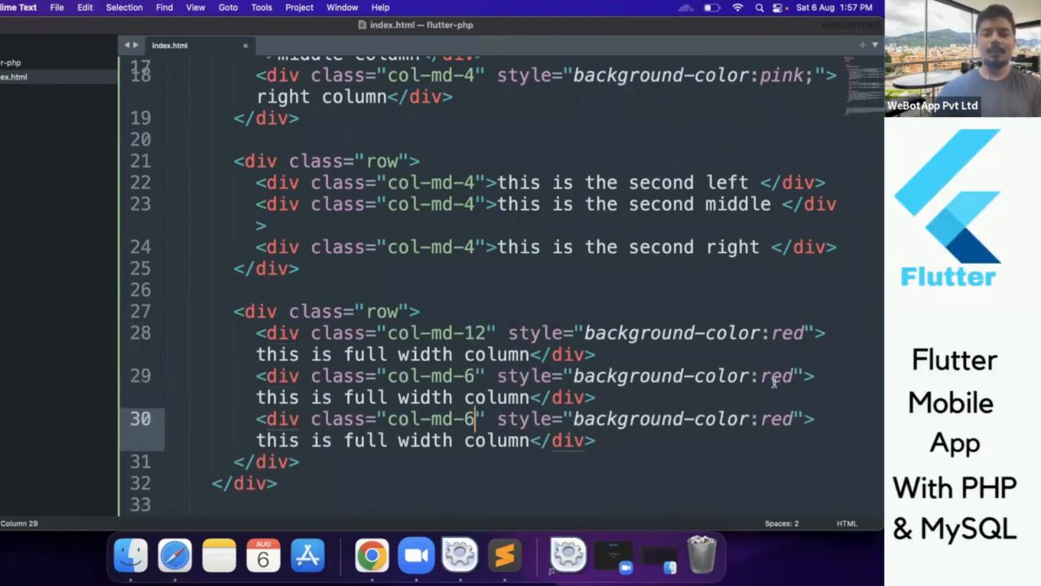
# - Add blue and orange col-md-6 columns, then begin another column div
pyautogui.write('blue')
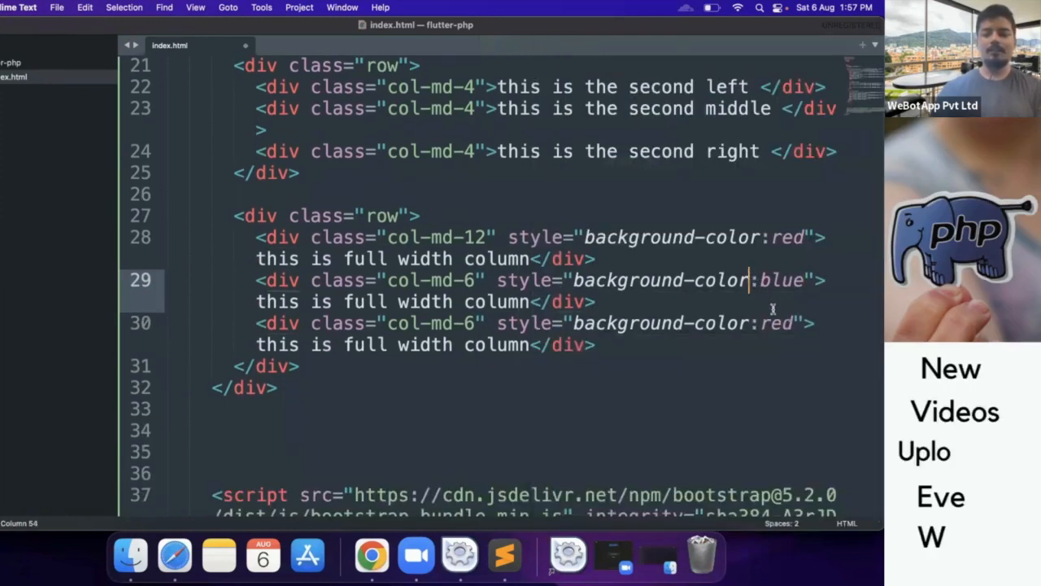
pyautogui.write('orang')
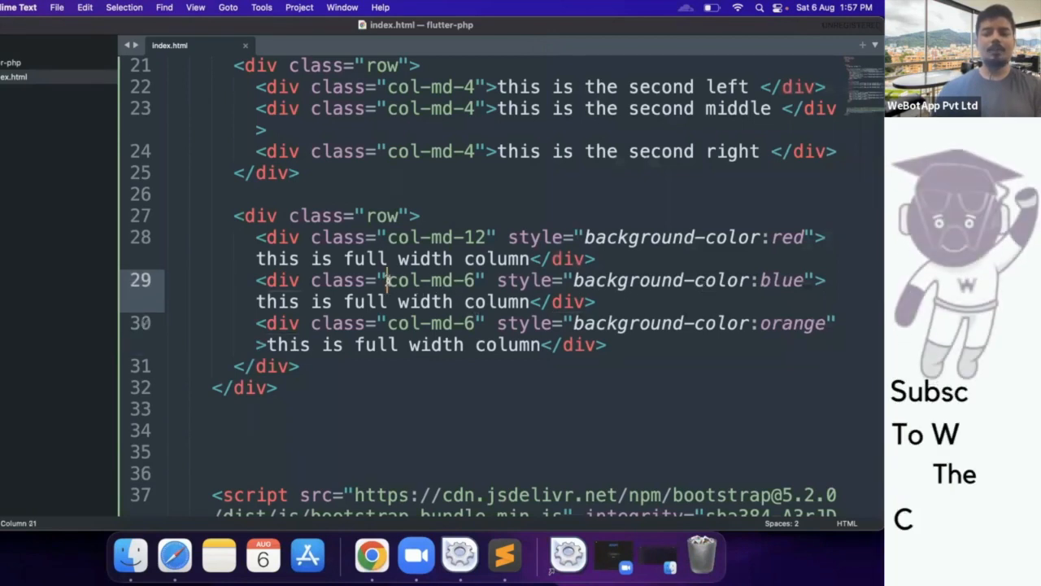
pyautogui.click(371, 555)
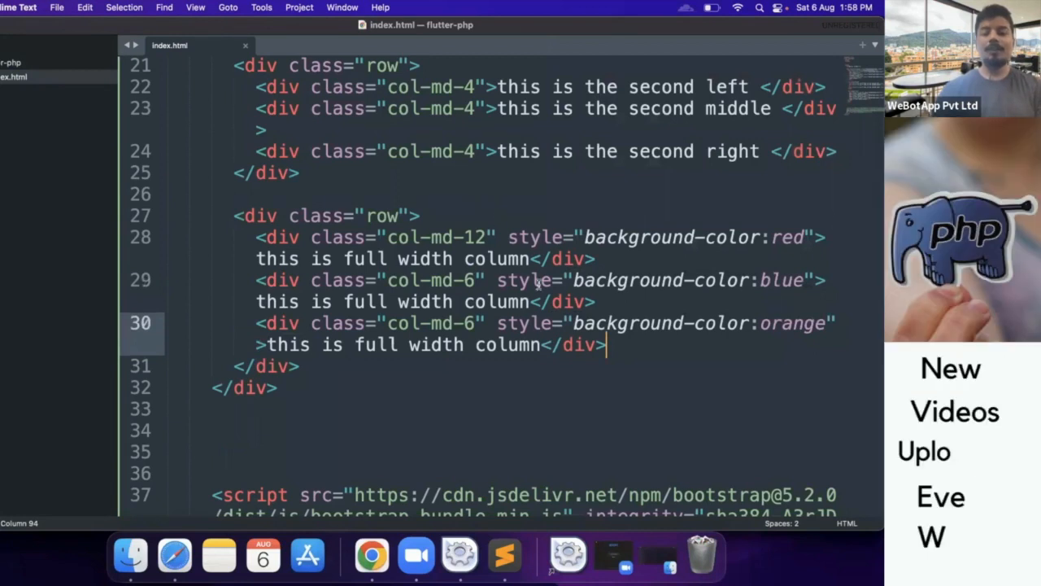
pyautogui.write('<div class=""></div>')
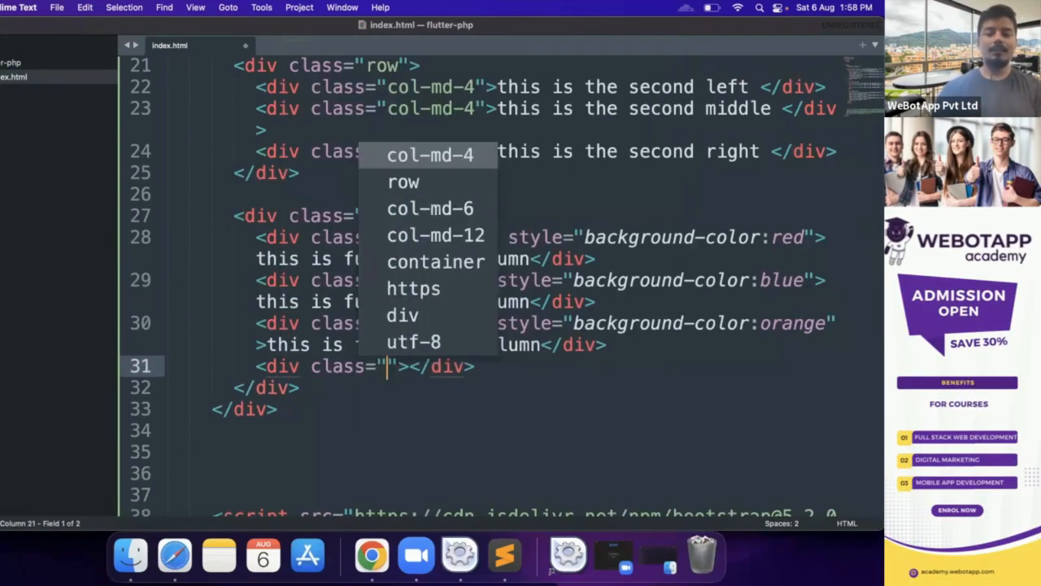
# - Type col-md-3 column divs labelled 25% into the row
pyautogui.write('col-md-')
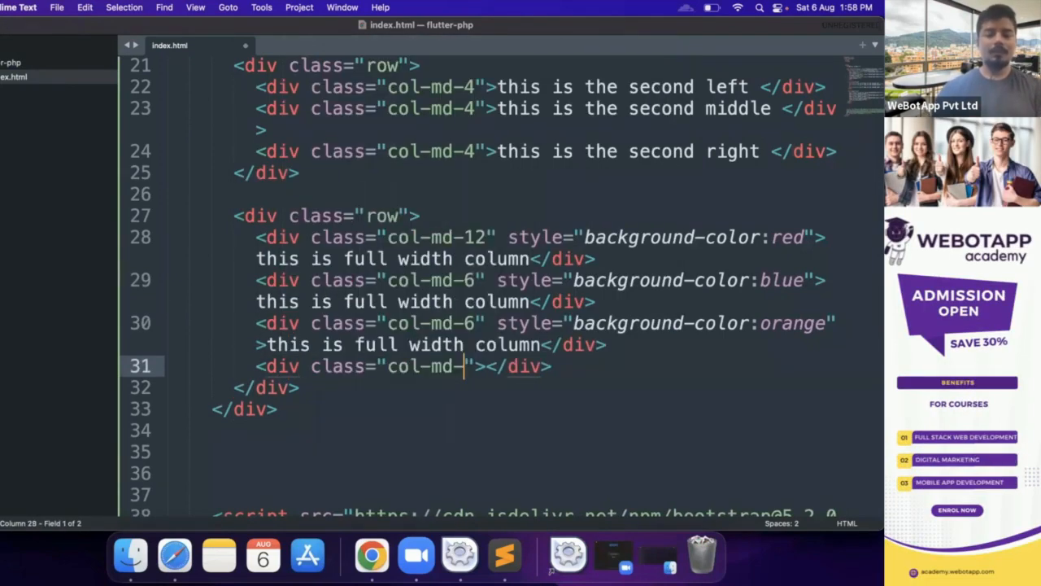
pyautogui.write('3')
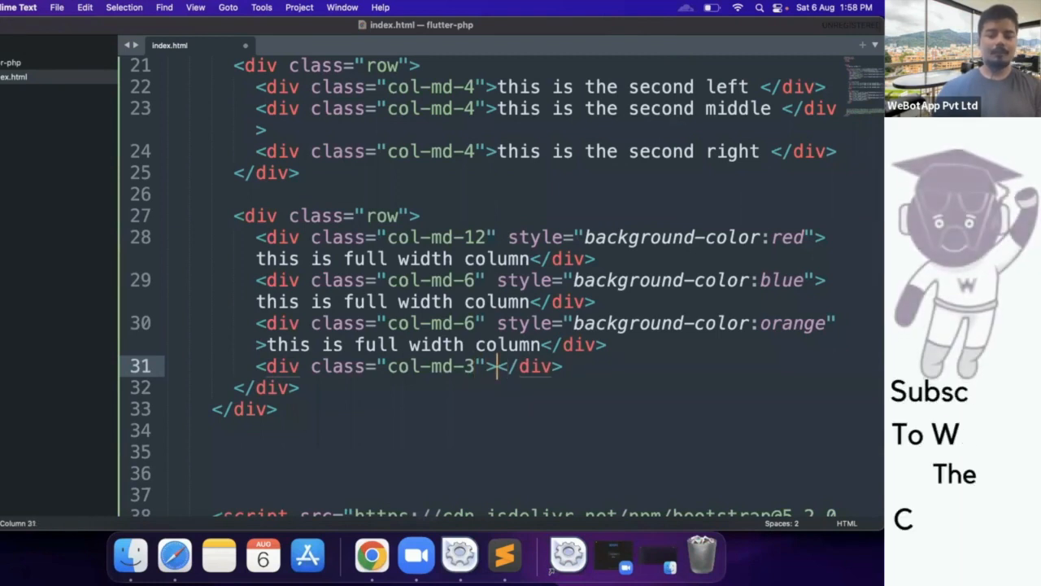
pyautogui.write('25%')
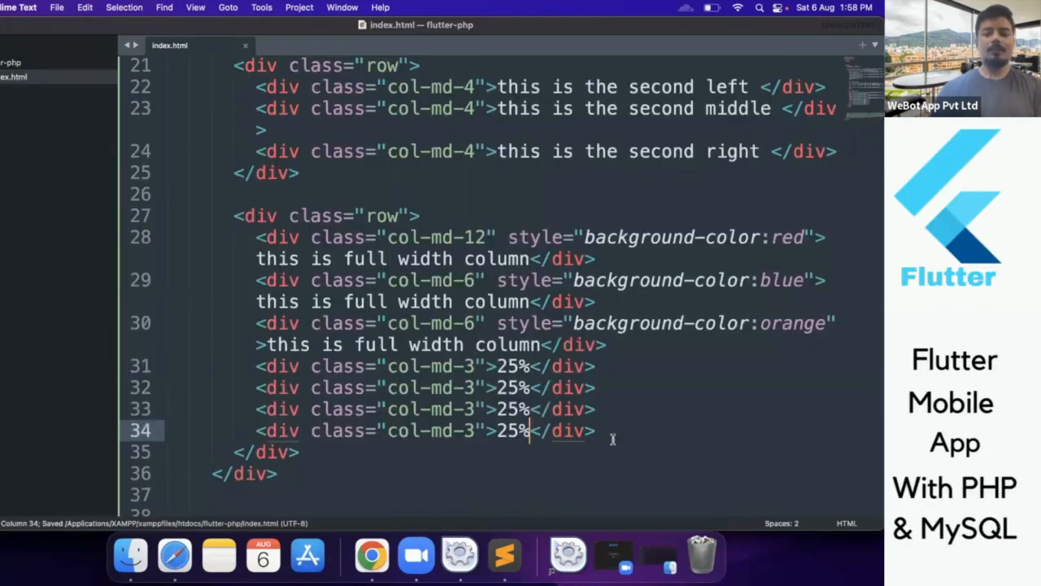
pyautogui.moveTo(474, 374)
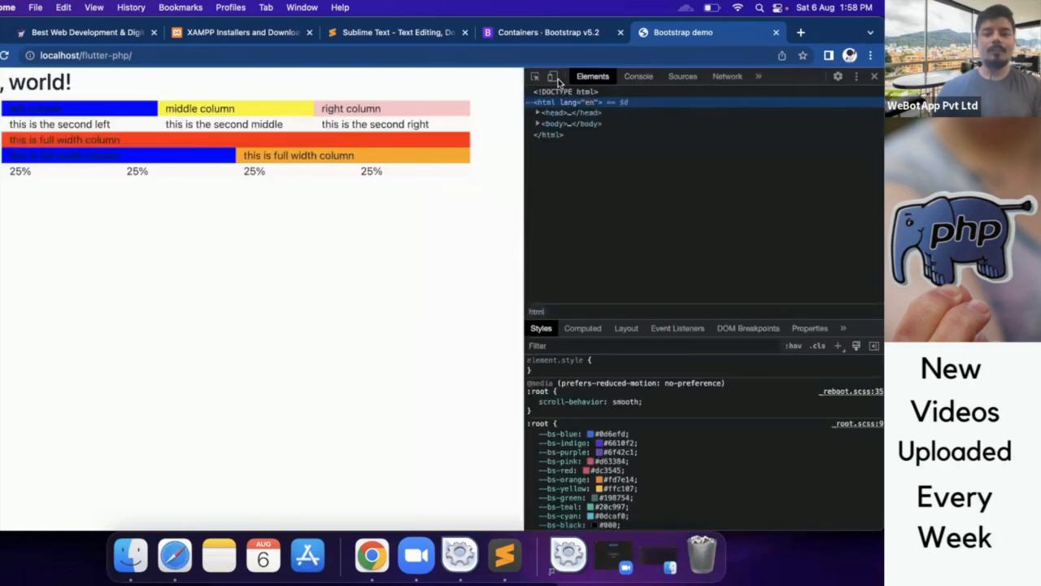
# - Preview the page at 400-pixel mobile width, then close DevTools for desktop view
pyautogui.click(553, 75)
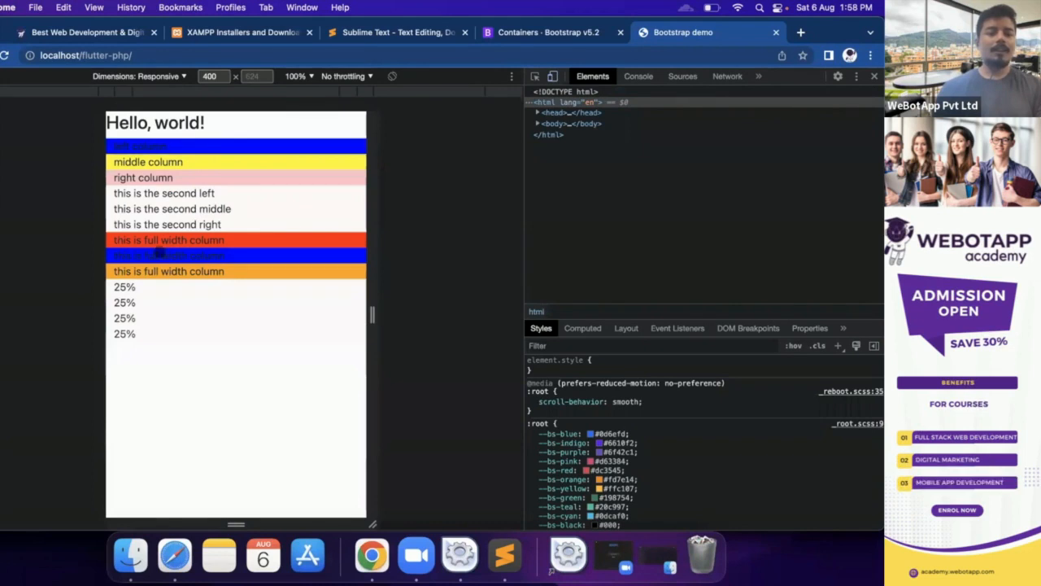
pyautogui.moveTo(201, 288)
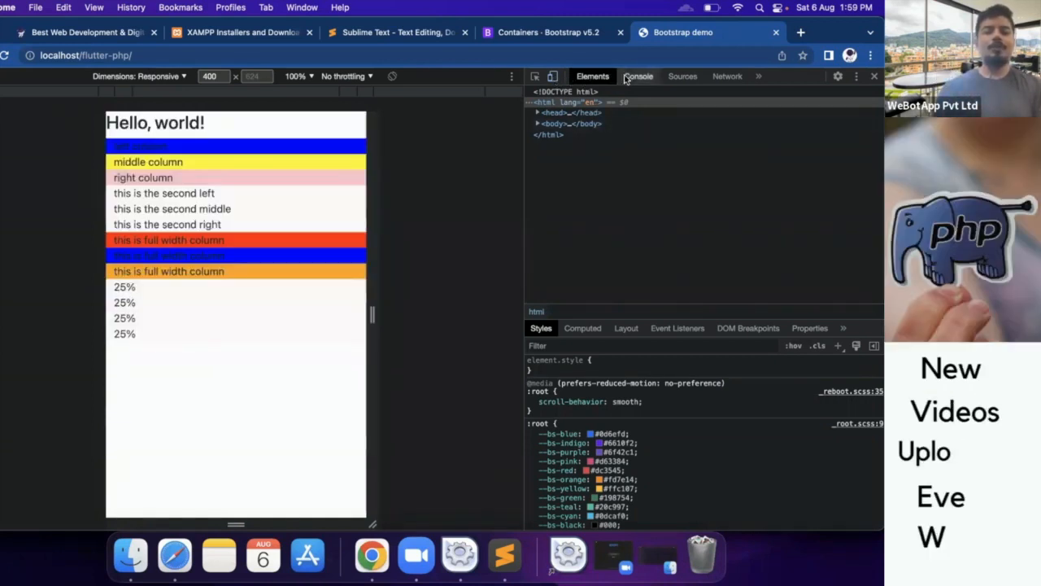
pyautogui.click(874, 76)
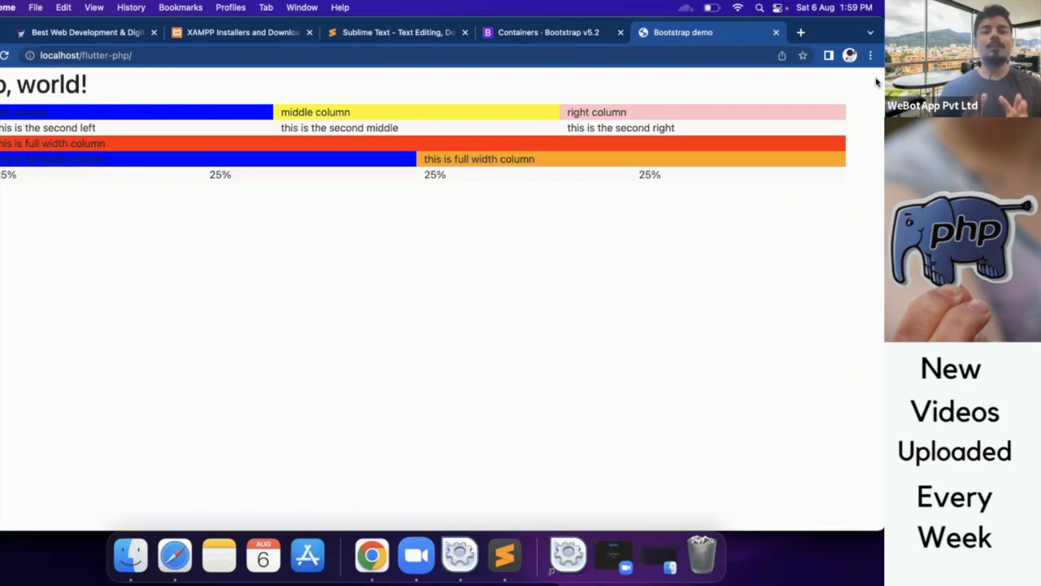